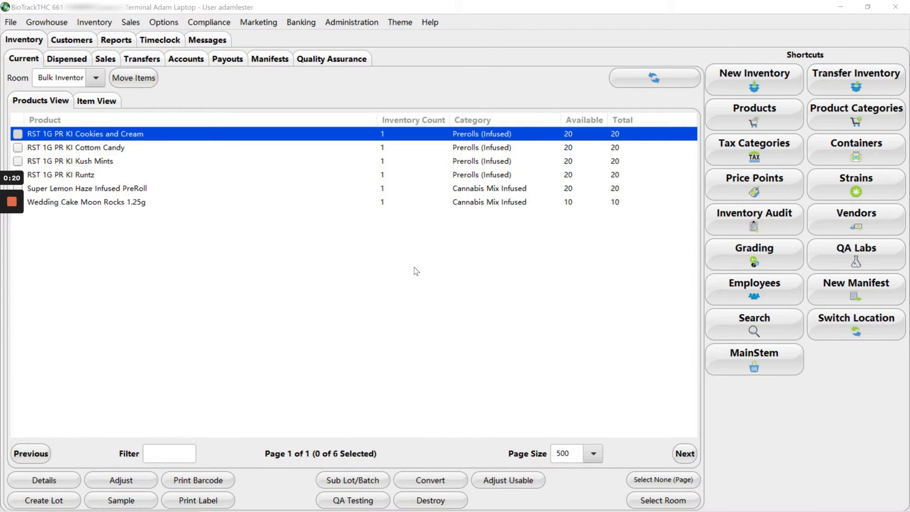
pyautogui.moveTo(190, 187)
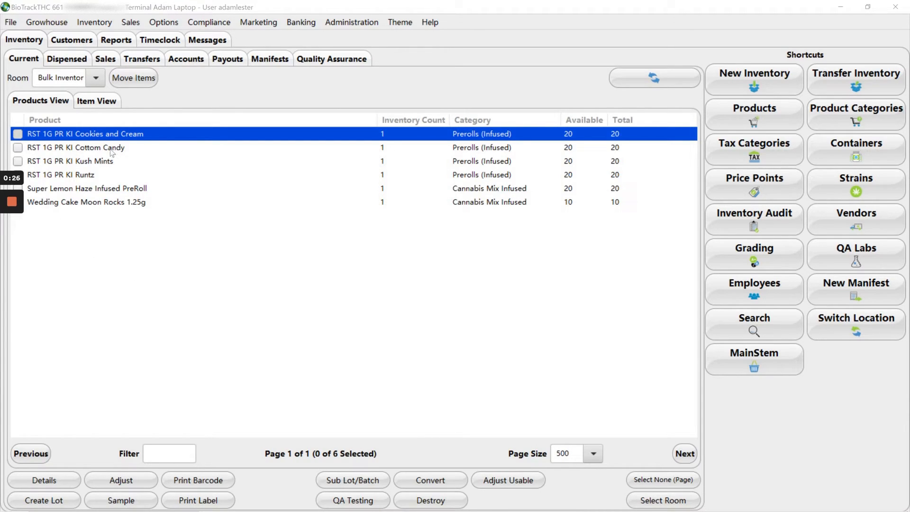
# Review the Super Lemon Haze Infused PreRoll and Wedding Cake Moon Rocks items.
pyautogui.click(95, 188)
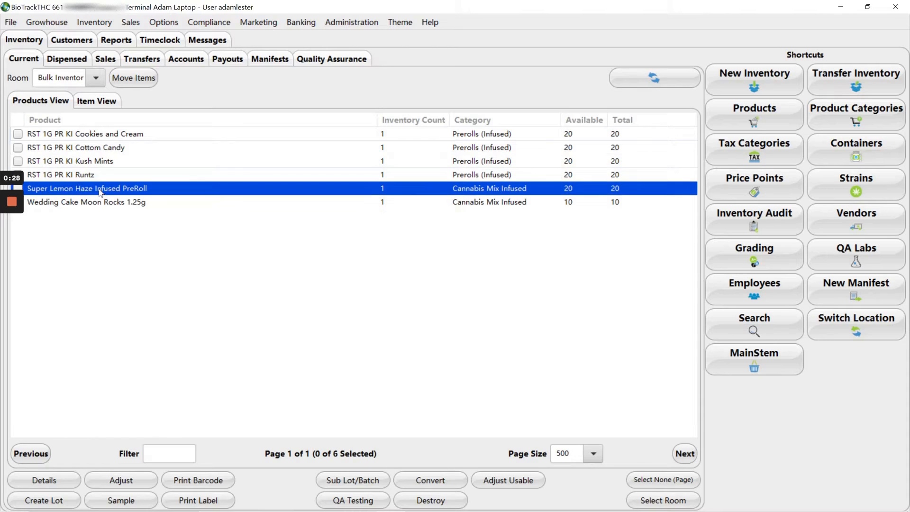
pyautogui.click(86, 202)
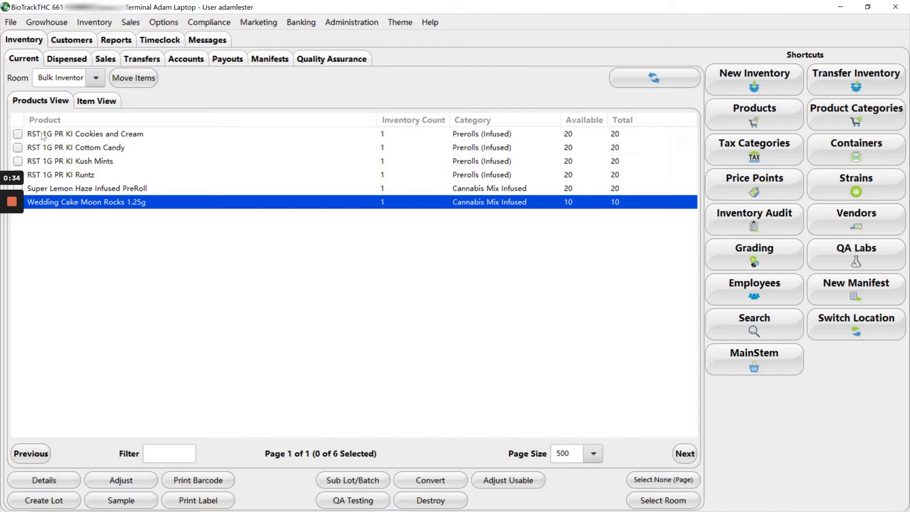
pyautogui.moveTo(81, 174)
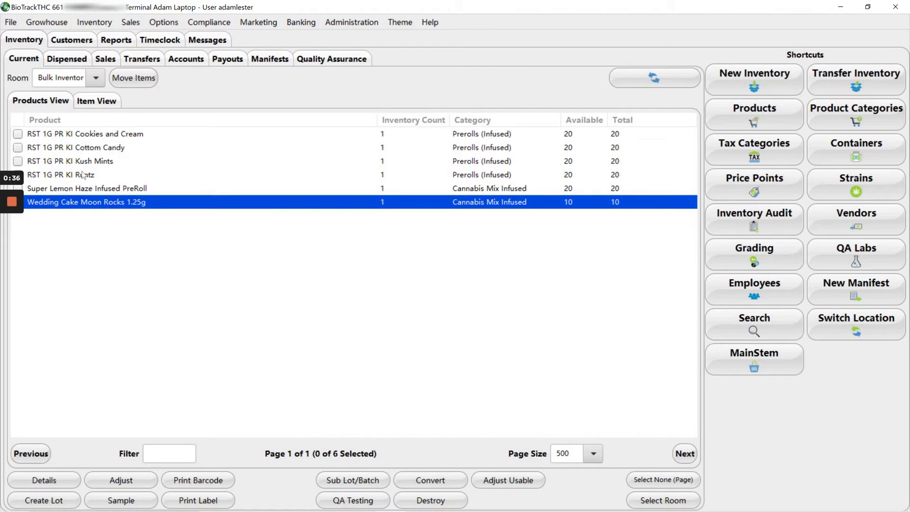
pyautogui.click(87, 188)
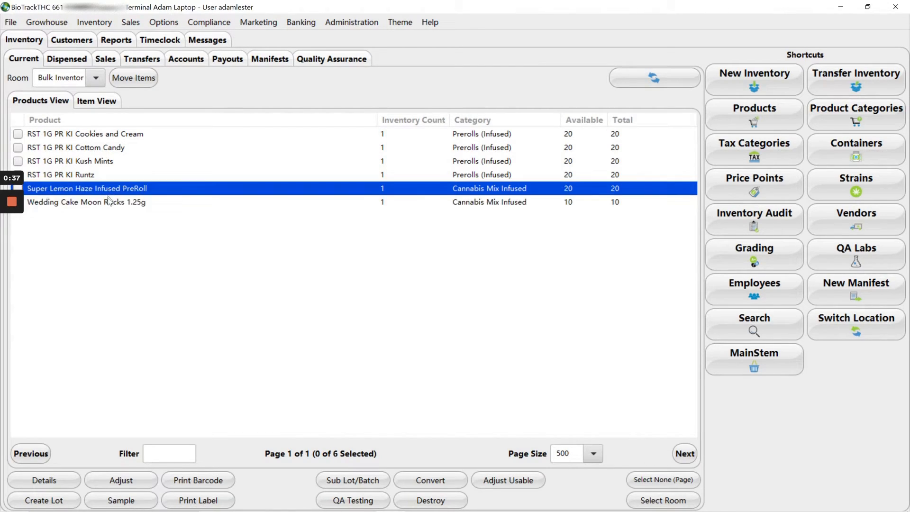
pyautogui.click(85, 202)
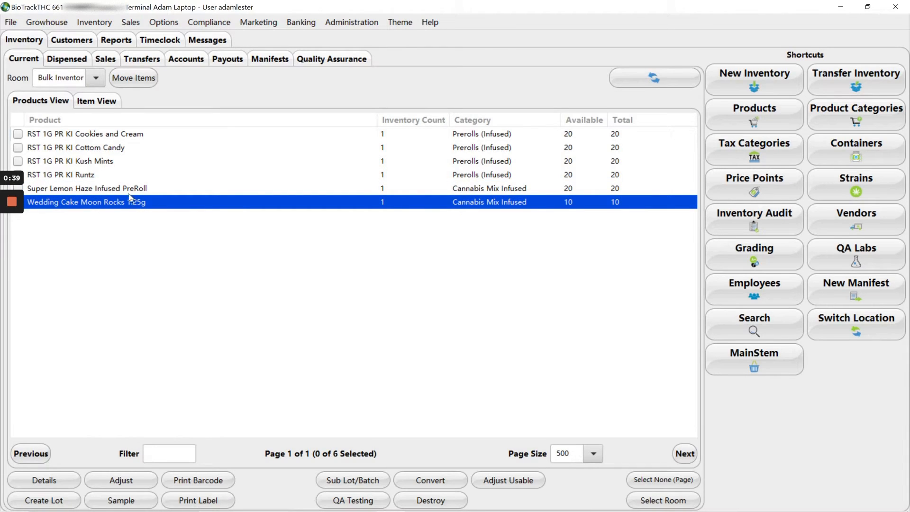
pyautogui.moveTo(119, 212)
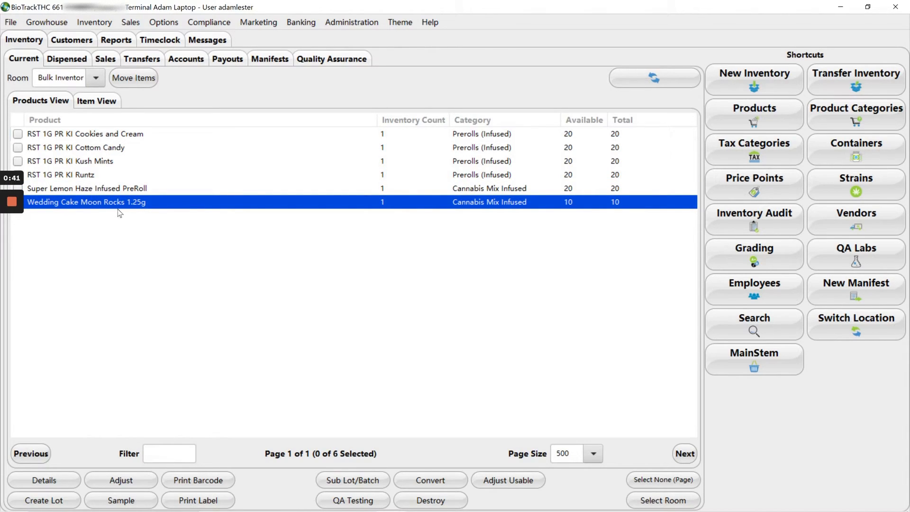
pyautogui.moveTo(455, 196)
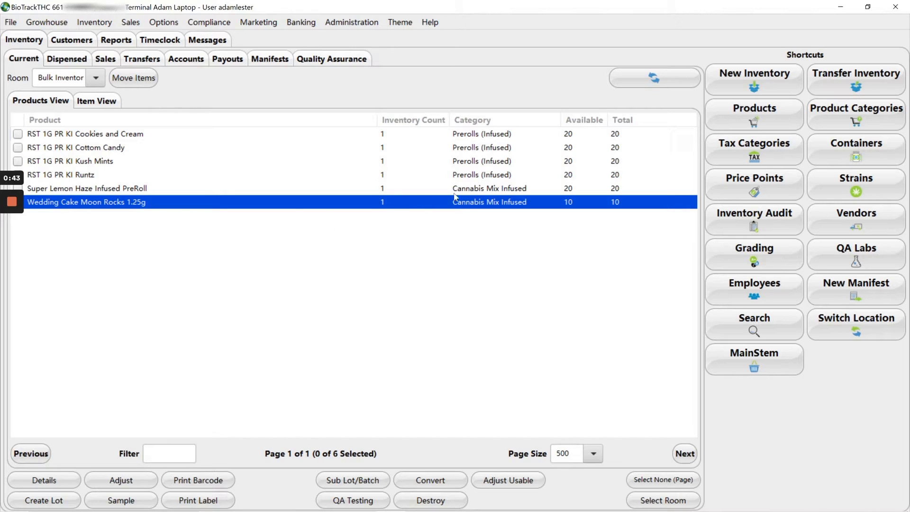
pyautogui.moveTo(473, 221)
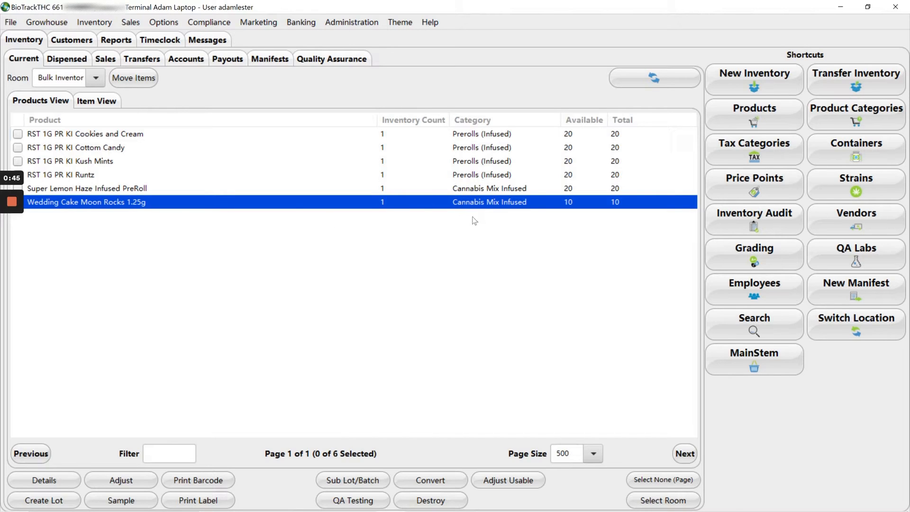
pyautogui.moveTo(309, 233)
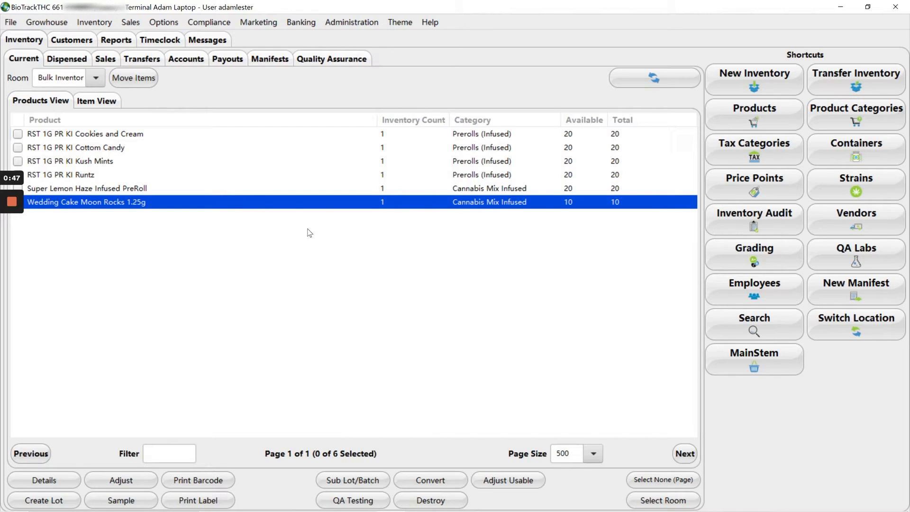
pyautogui.moveTo(307, 236)
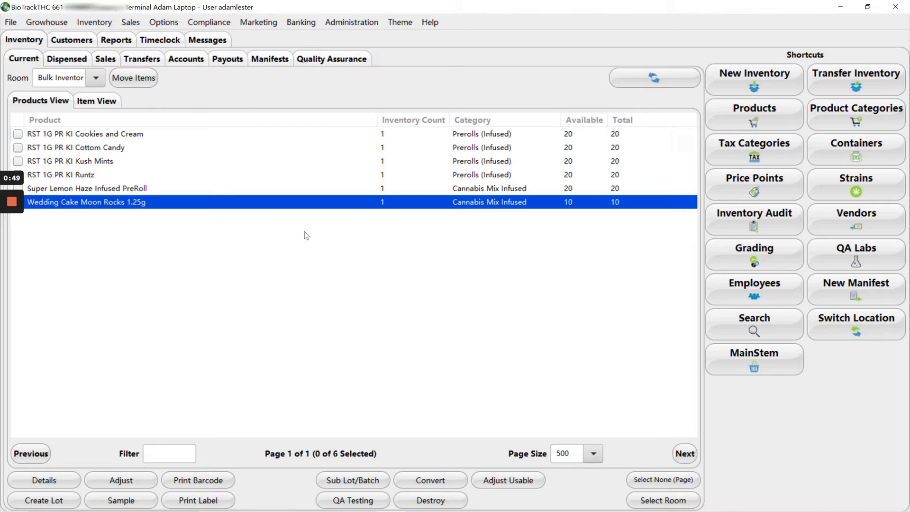
pyautogui.moveTo(296, 275)
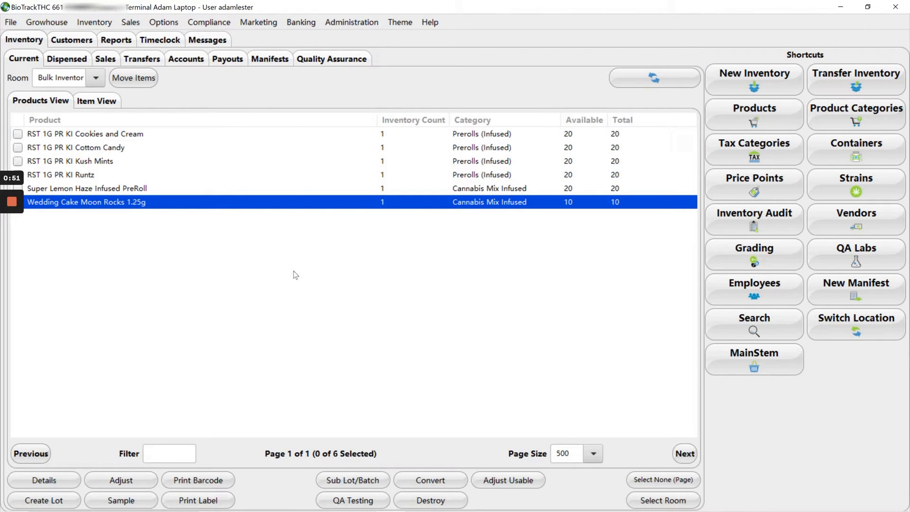
pyautogui.moveTo(199, 200)
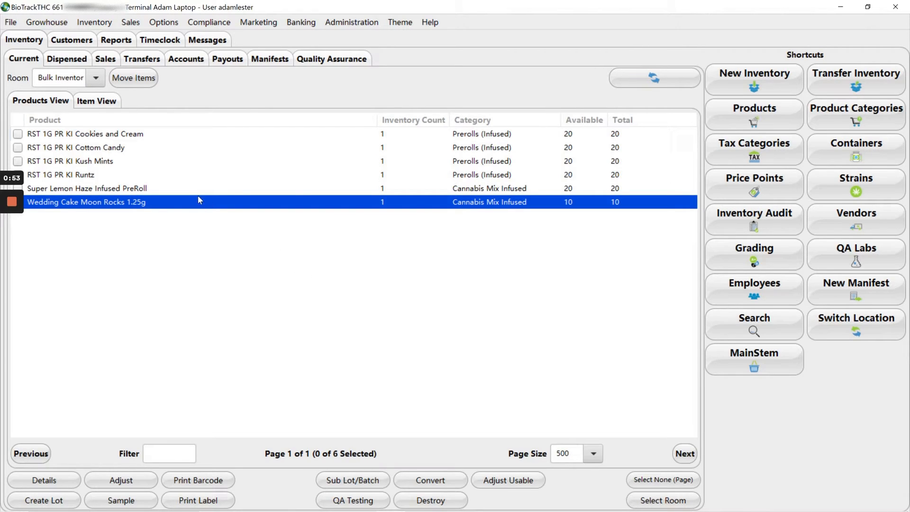
pyautogui.moveTo(739, 45)
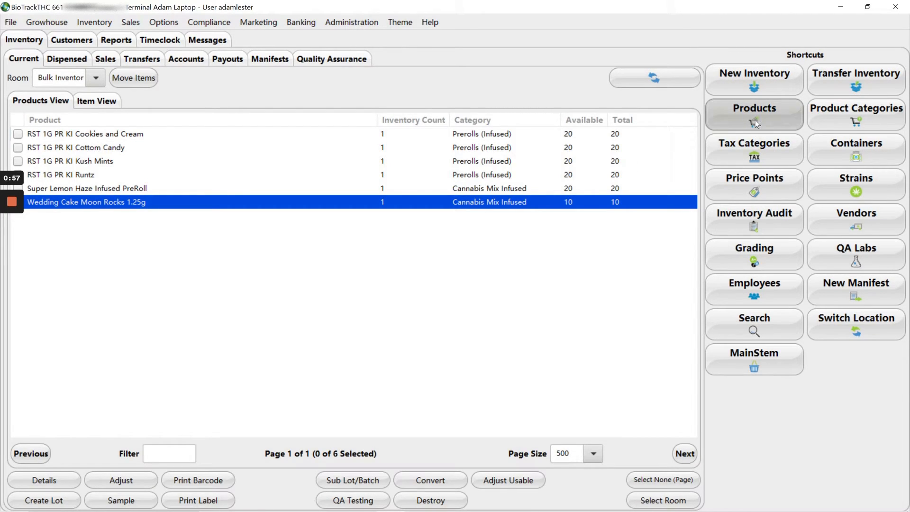
# Load the Super Lemon Haze Infused PreRoll template in product setup by searching 'sup'.
pyautogui.click(754, 113)
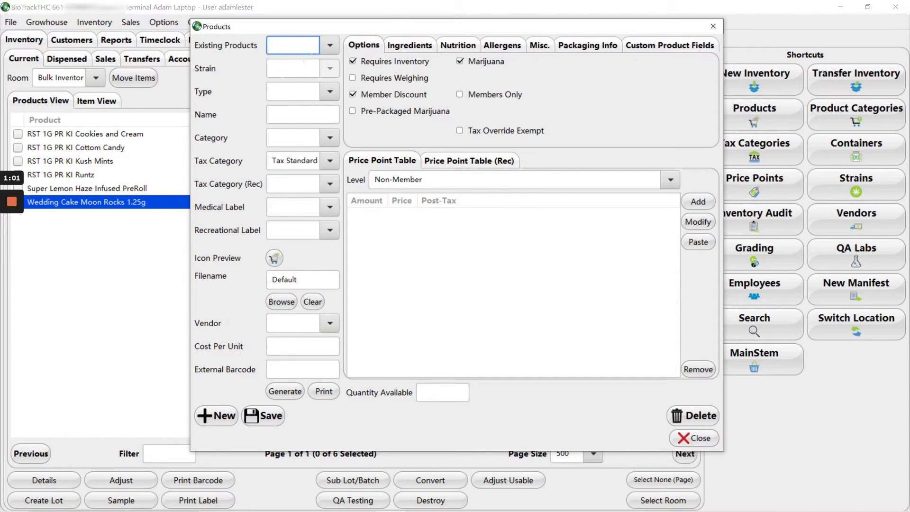
pyautogui.click(292, 45)
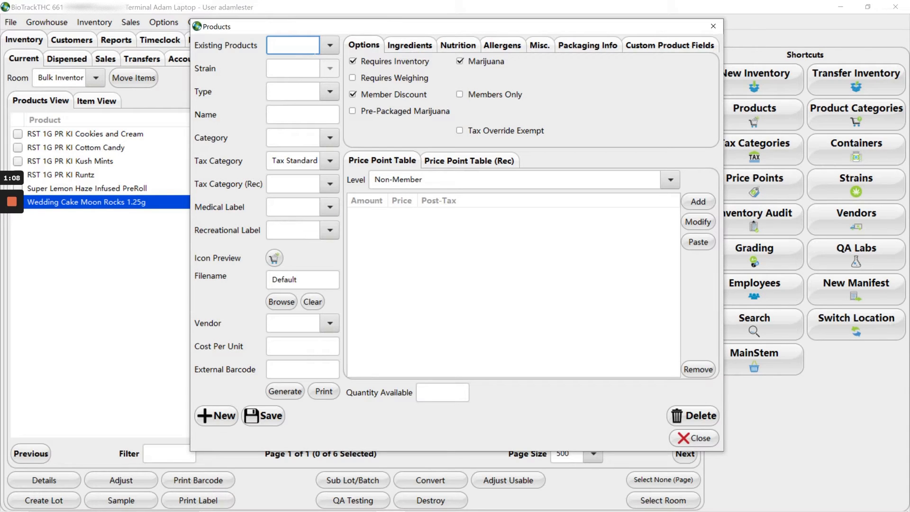
pyautogui.write('sup')
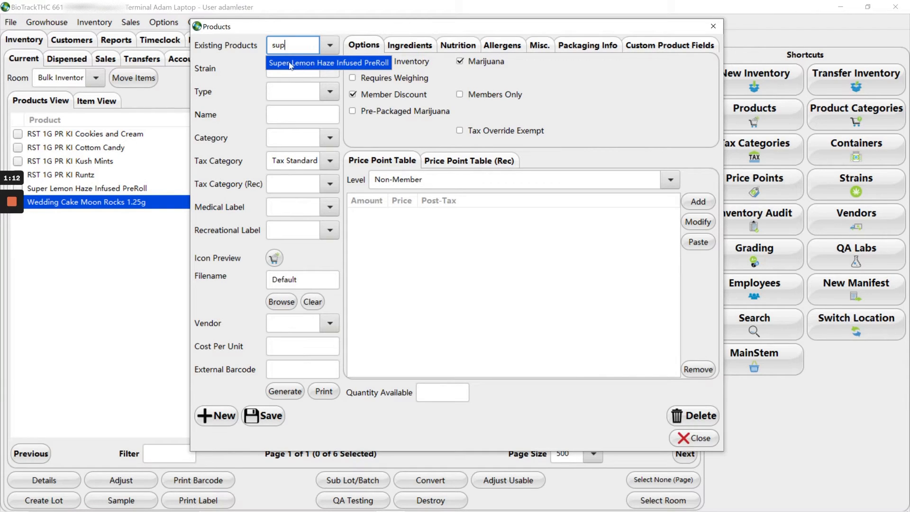
pyautogui.click(328, 63)
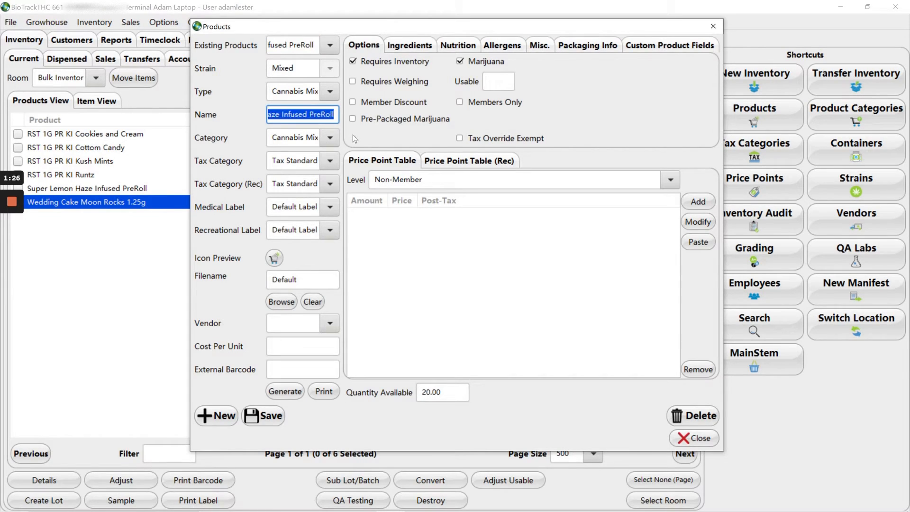
# Rename the product to 'RST 1G PR KI Super Lemon Haze'.
pyautogui.press('Delete')
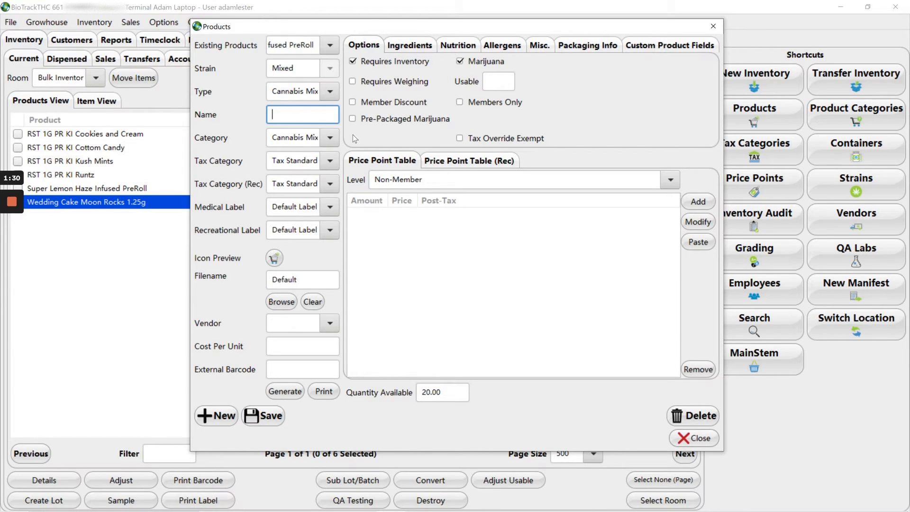
pyautogui.write('RST 1G')
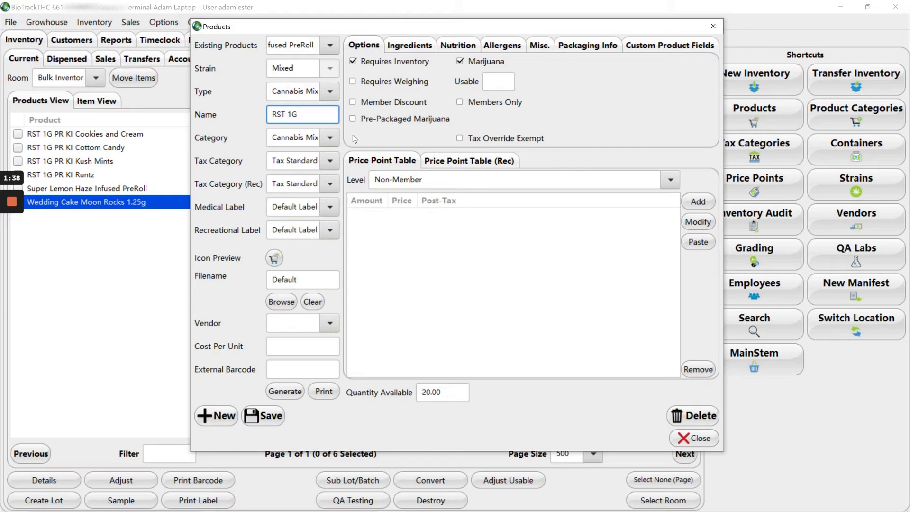
pyautogui.click(299, 114)
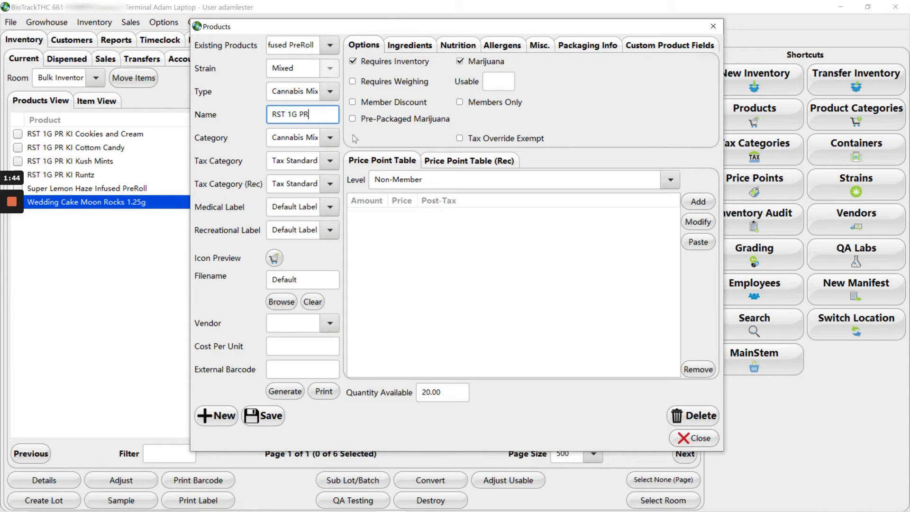
pyautogui.write('KI')
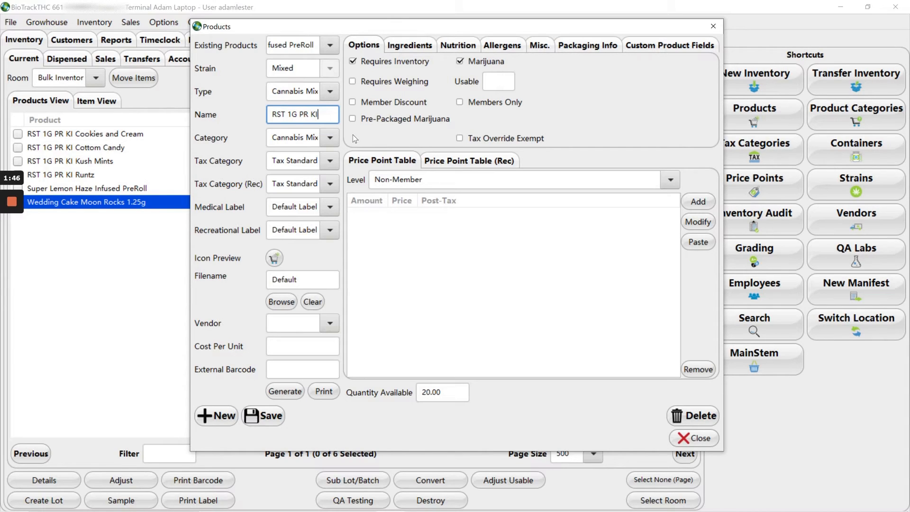
pyautogui.write('Super Lemon Ha')
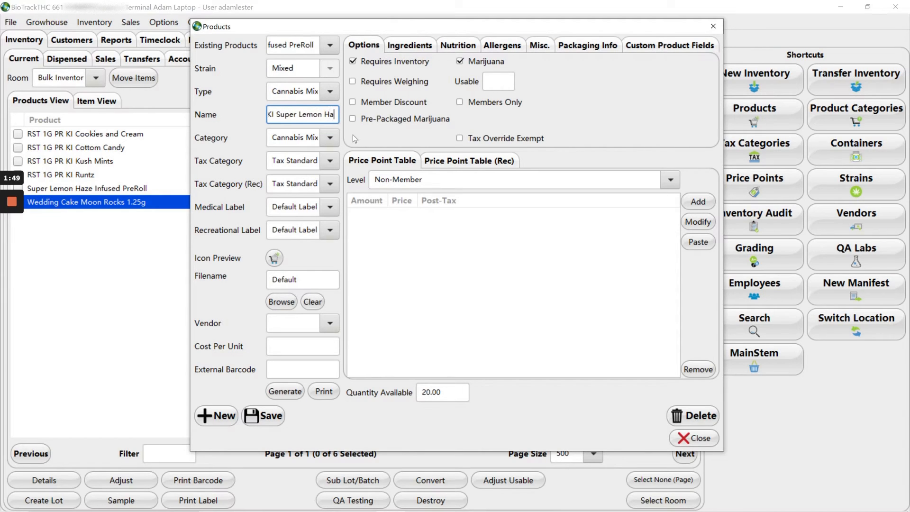
pyautogui.write('Super Lemon Haze')
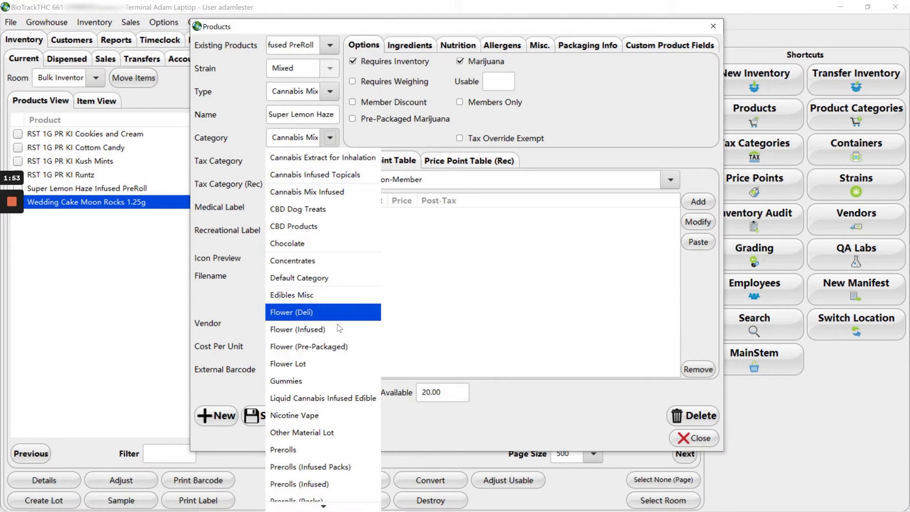
# Set category Prerolls (Infused), tax category Tax Exempt, and recreational tax Cannabis Tax.
pyautogui.click(292, 484)
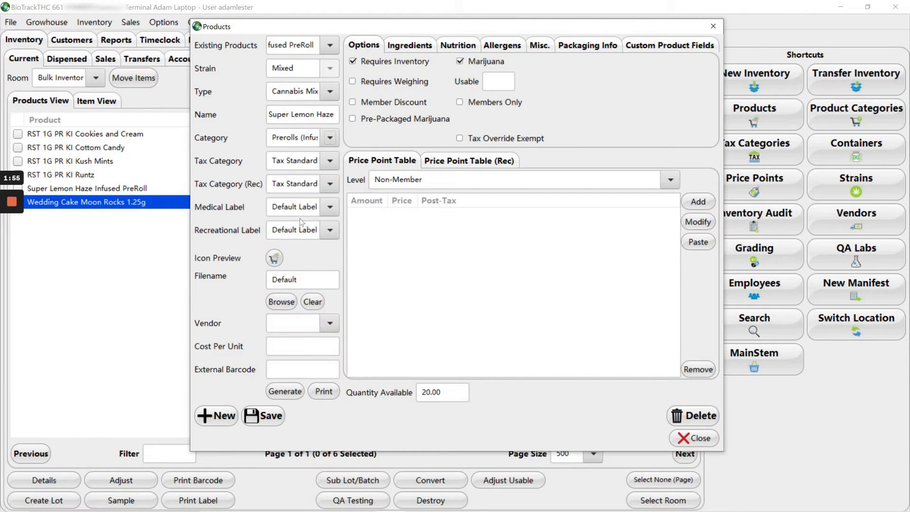
pyautogui.click(294, 161)
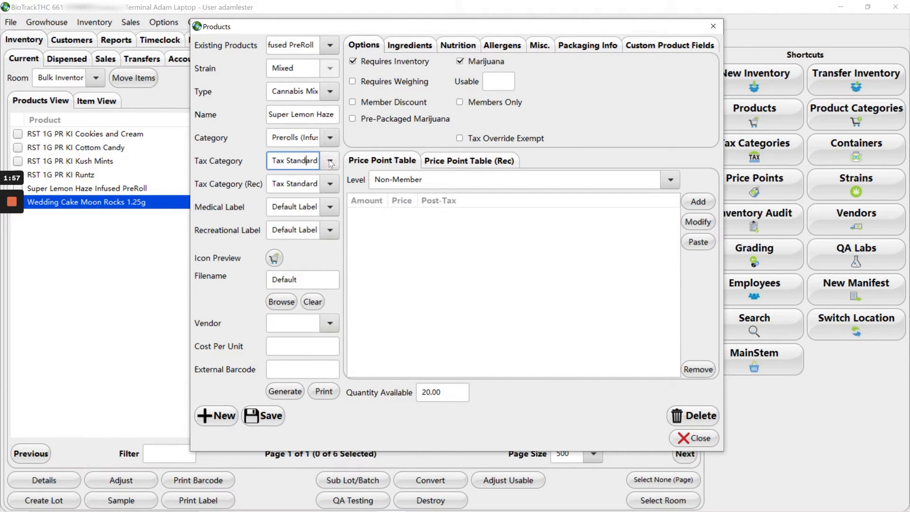
pyautogui.click(330, 161)
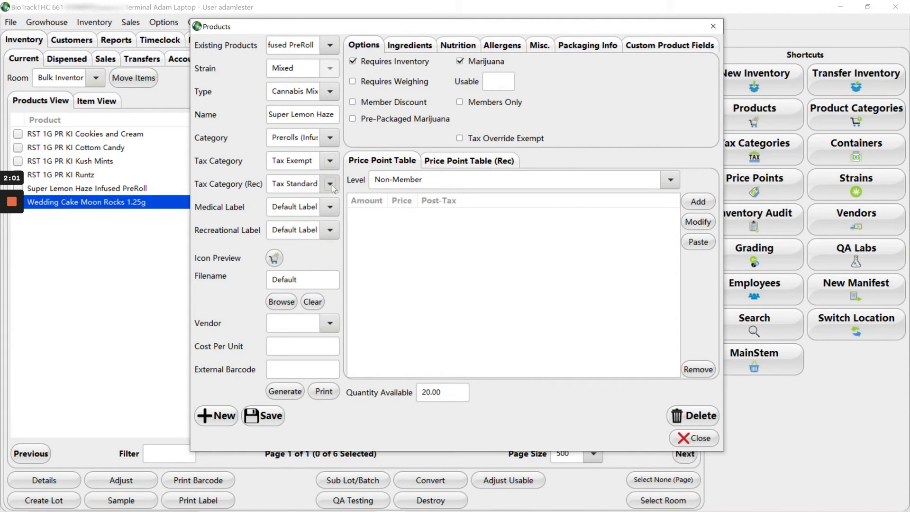
pyautogui.click(330, 184)
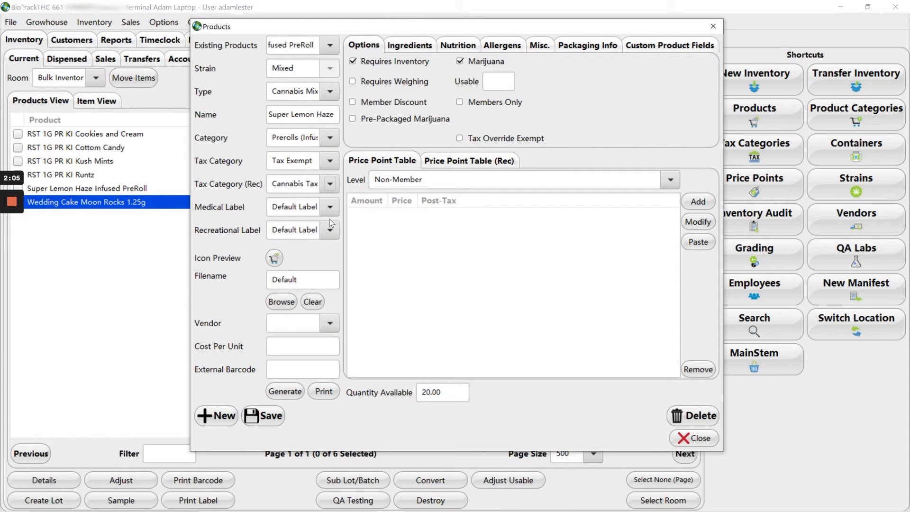
pyautogui.moveTo(303, 217)
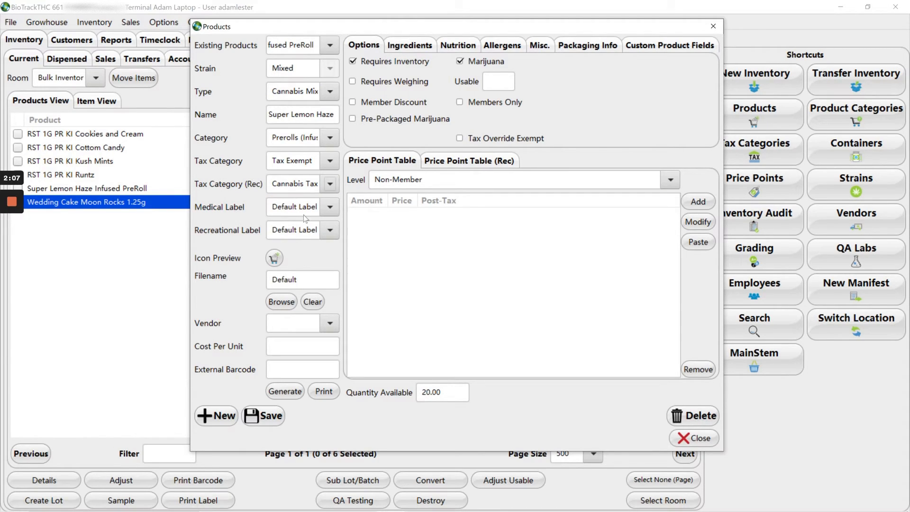
pyautogui.moveTo(287, 314)
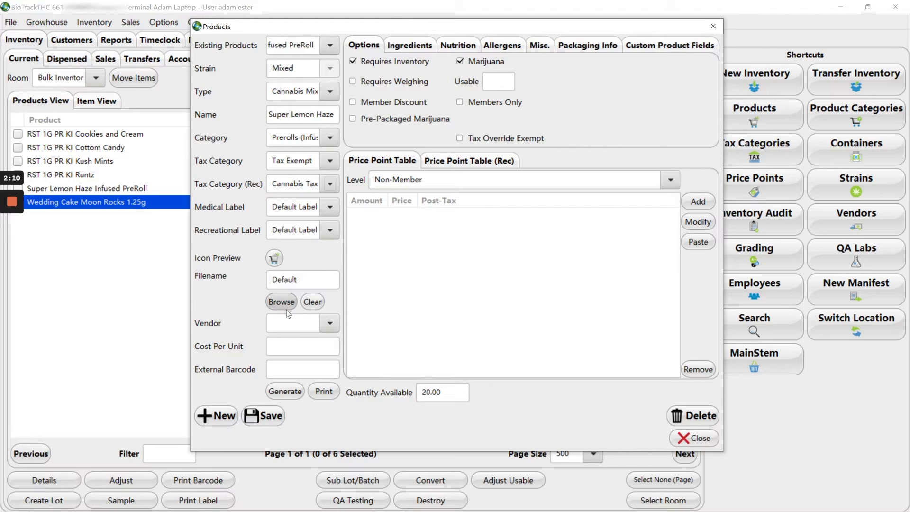
# Set the vendor to Rooster Production LLC and the usable amount to 1 g.
pyautogui.click(293, 322)
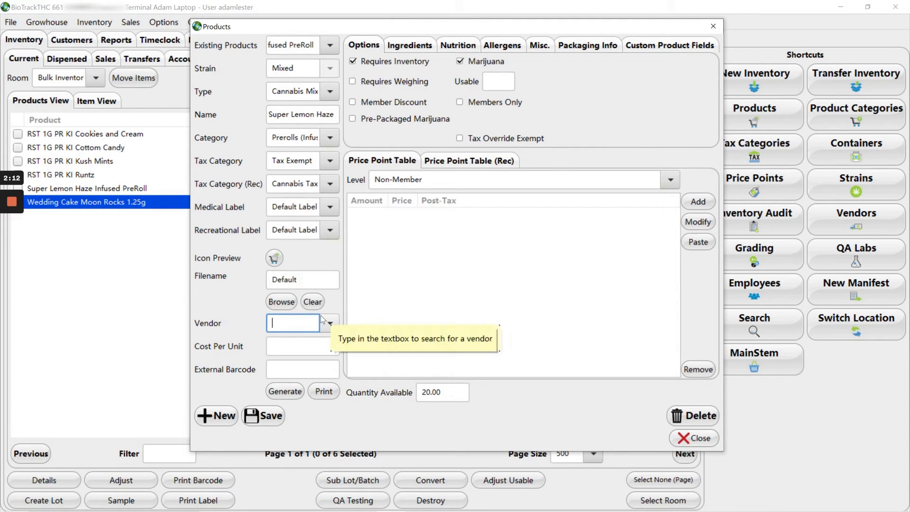
pyautogui.write('ro')
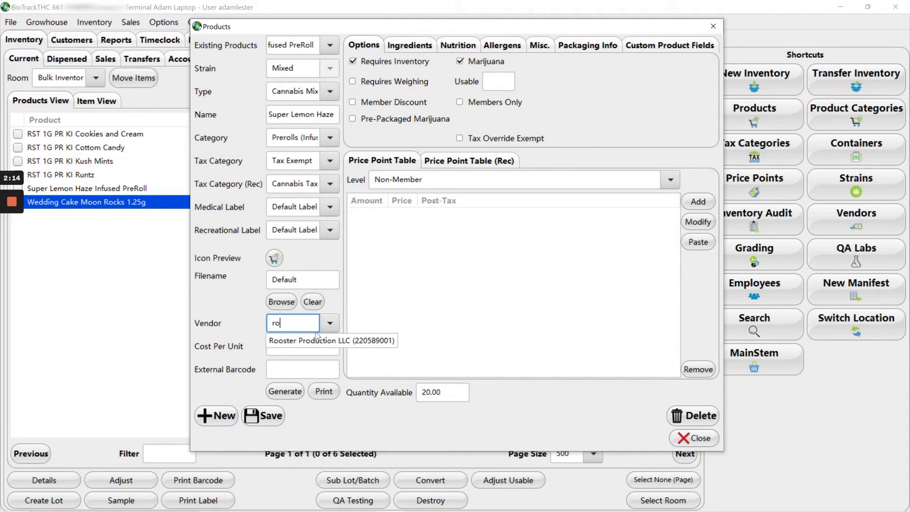
pyautogui.click(332, 341)
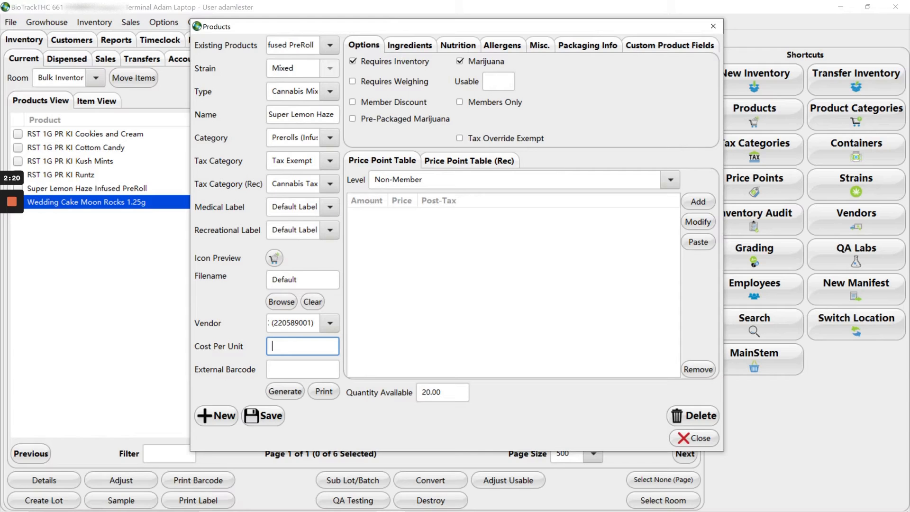
pyautogui.moveTo(267, 352)
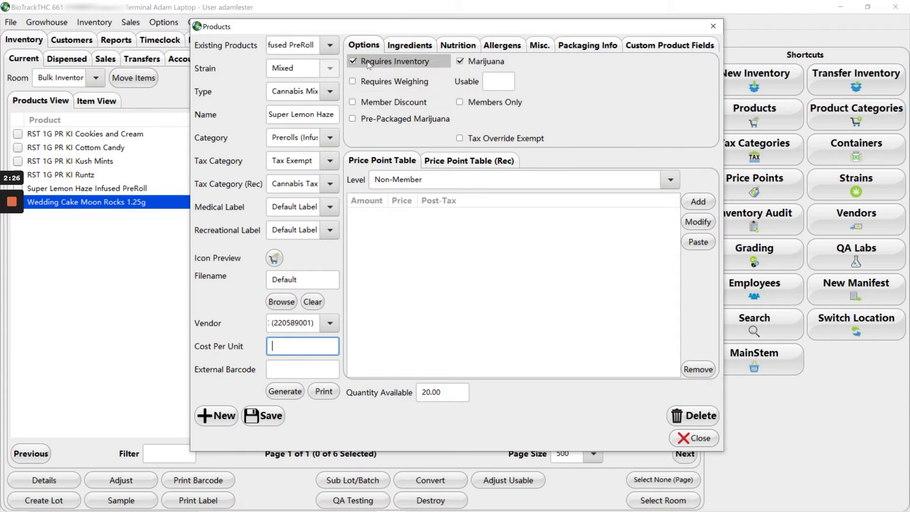
pyautogui.moveTo(432, 69)
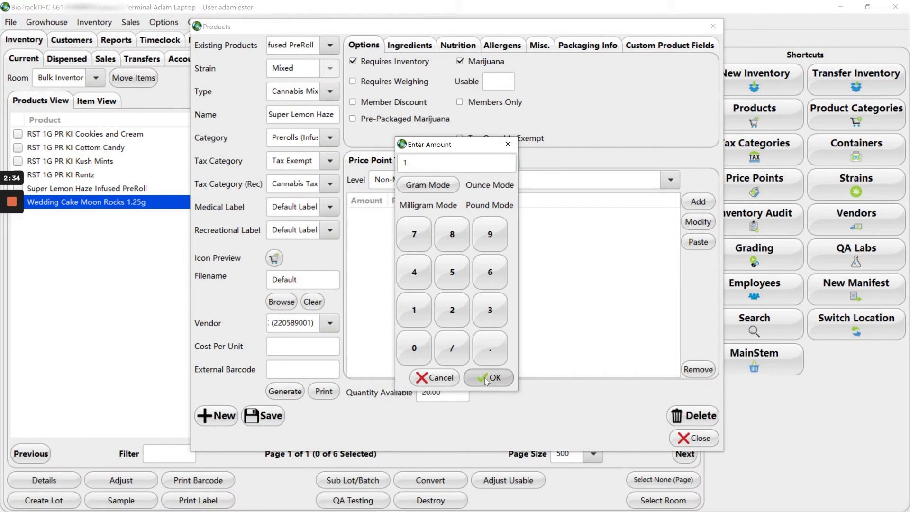
pyautogui.click(492, 377)
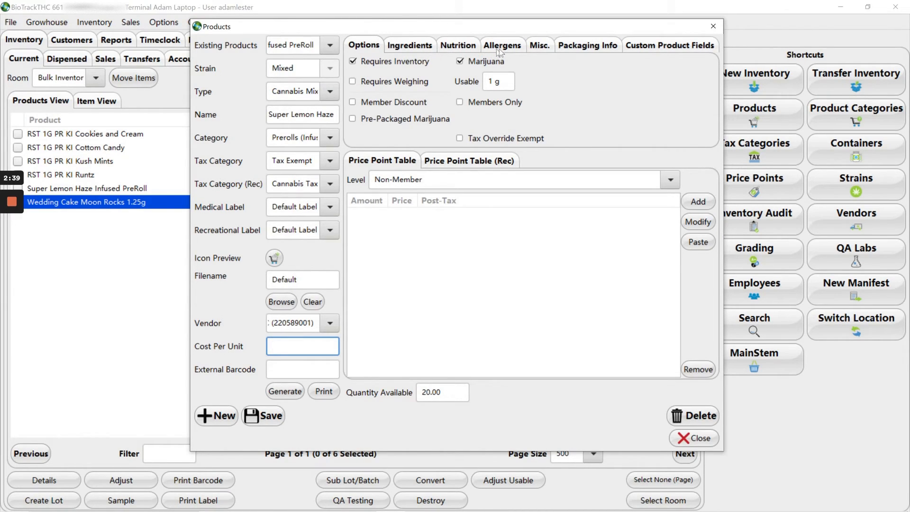
pyautogui.click(302, 346)
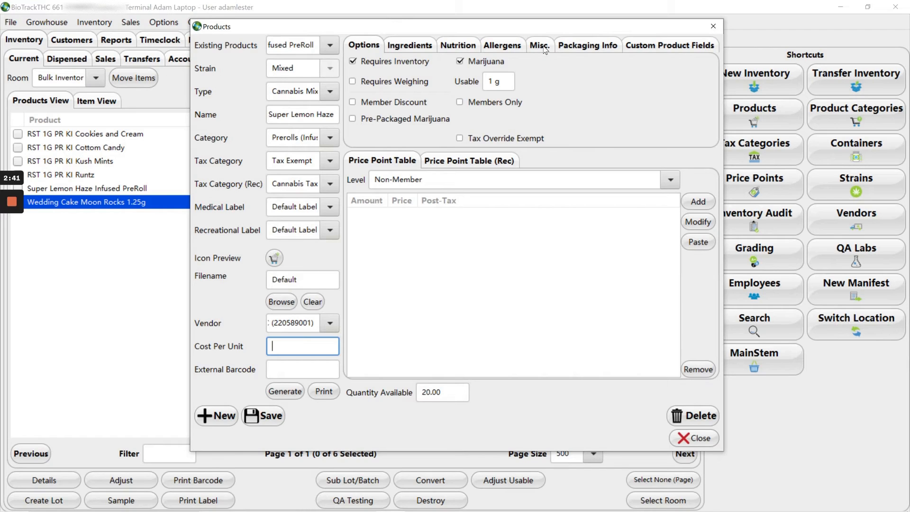
# Enter Rooster Production as both manufacturer and producer on the Misc. tab.
pyautogui.click(539, 45)
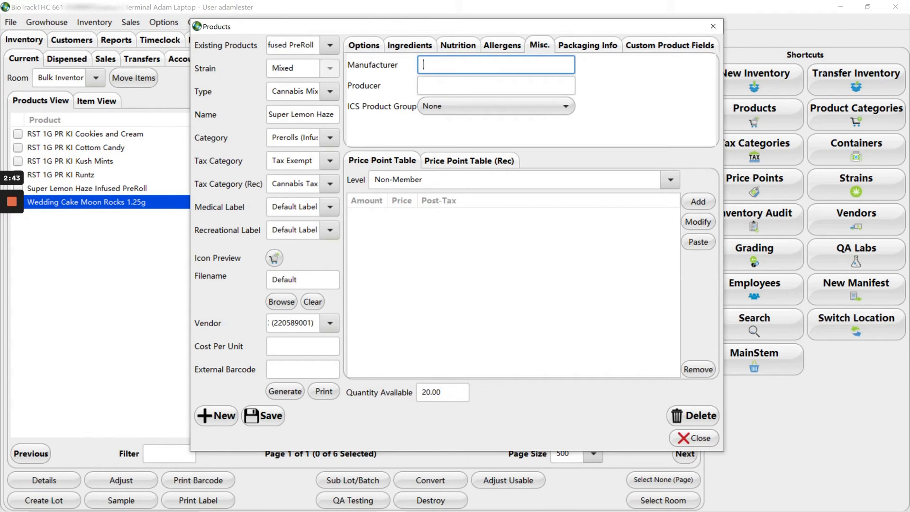
pyautogui.write('R')
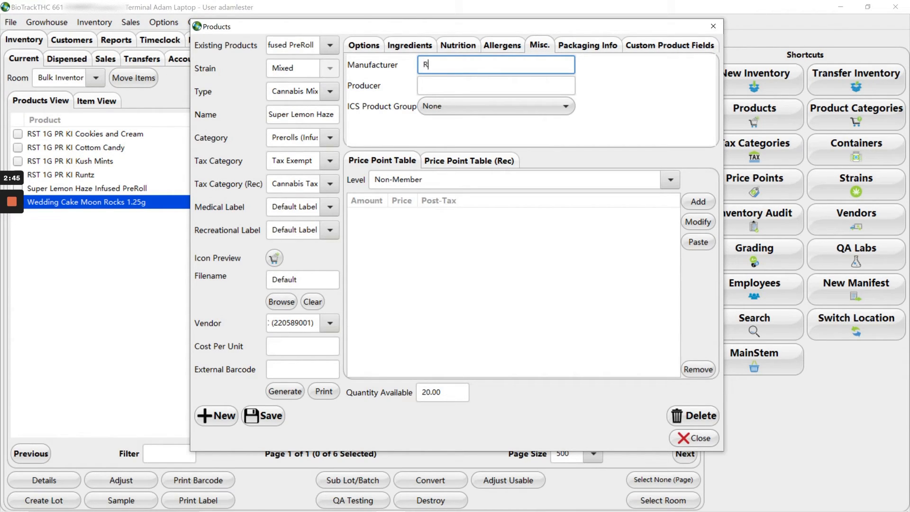
pyautogui.write('ooster Production')
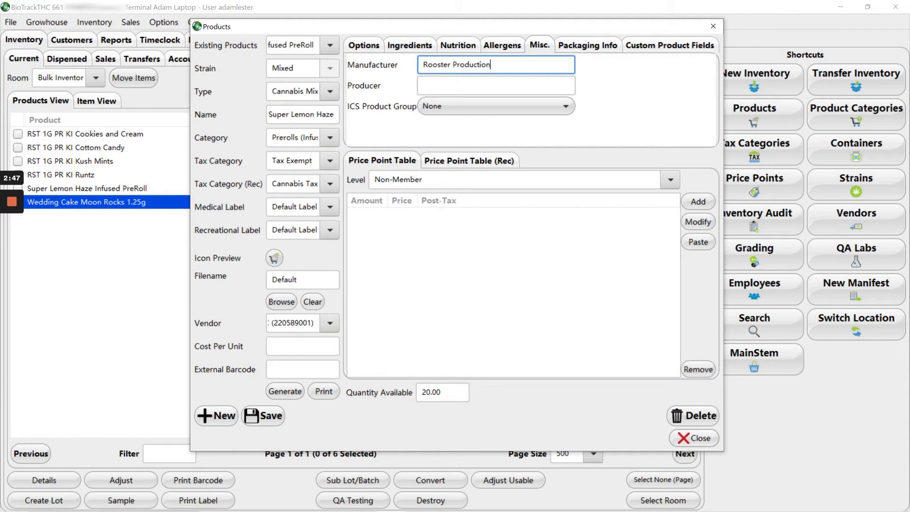
pyautogui.write('Rooster Production')
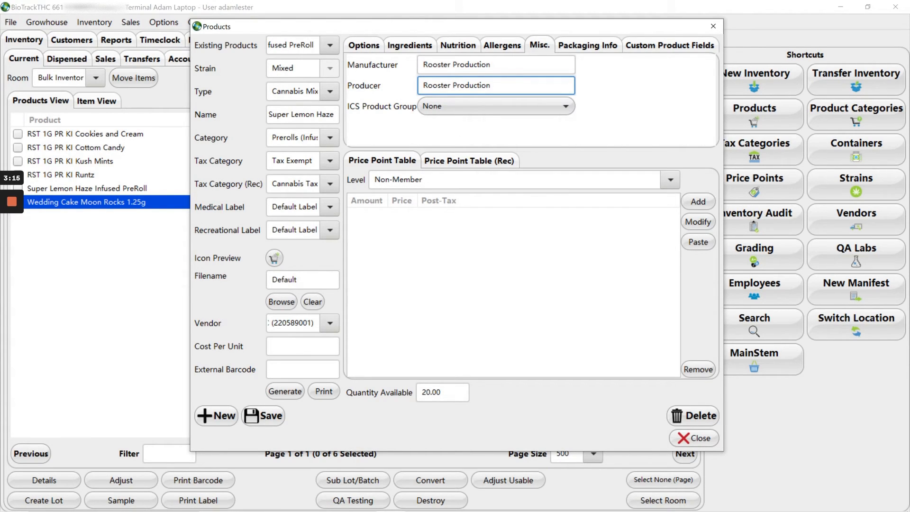
pyautogui.click(382, 160)
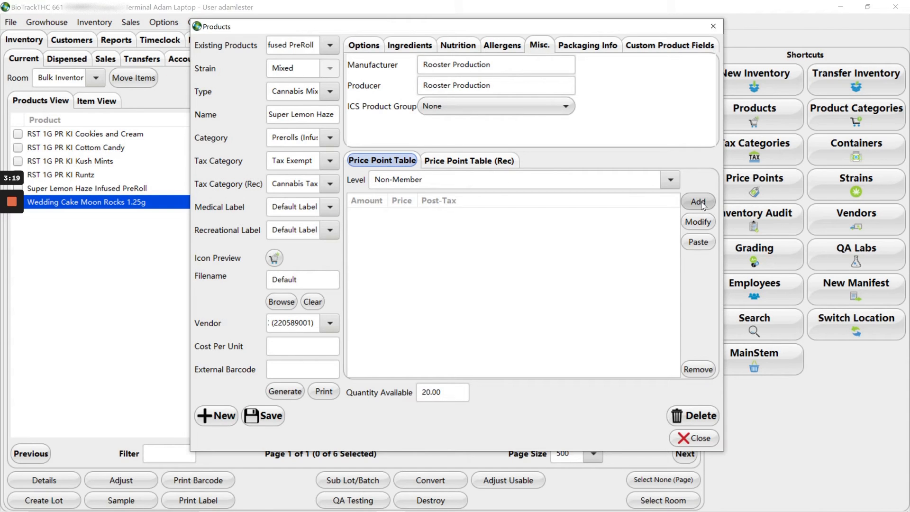
# Add a standard price point of 1 unit at $20.00.
pyautogui.click(698, 202)
pyautogui.write('20')
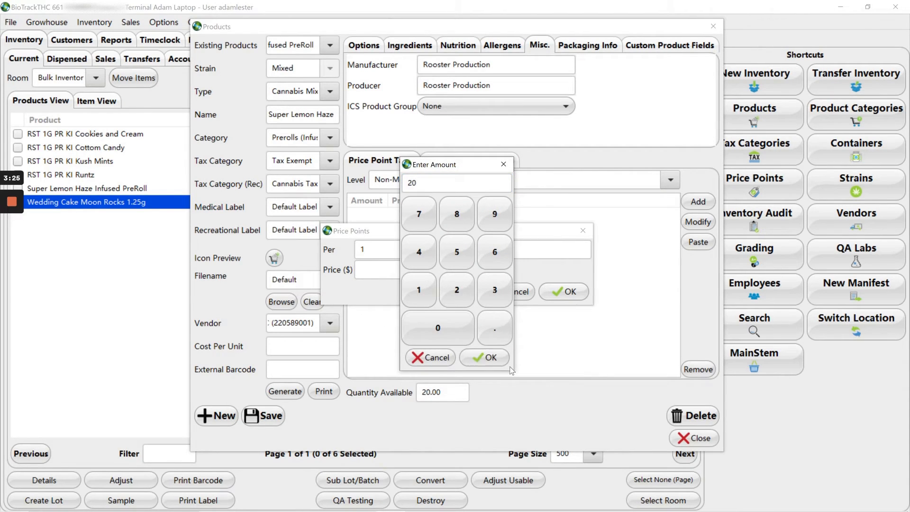
pyautogui.click(484, 358)
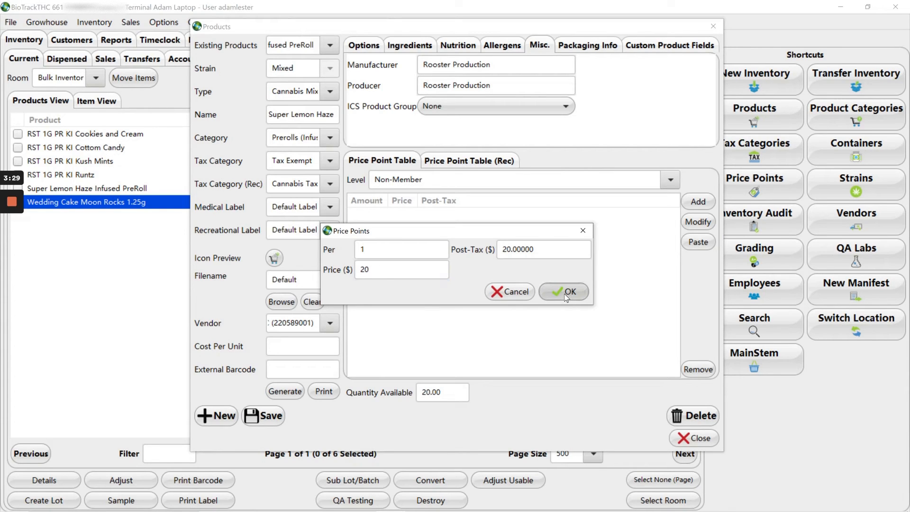
pyautogui.click(564, 292)
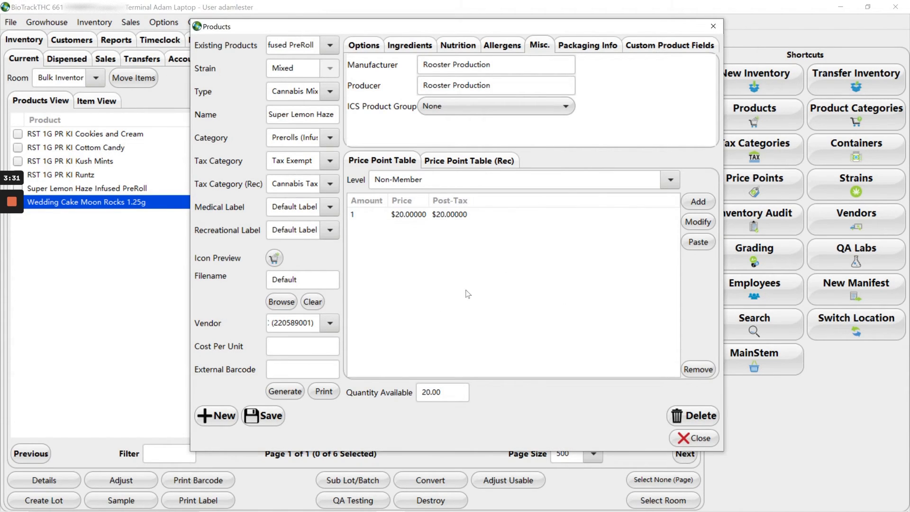
# Add a recreational price point of 1 unit at $20 pre-excise.
pyautogui.click(469, 160)
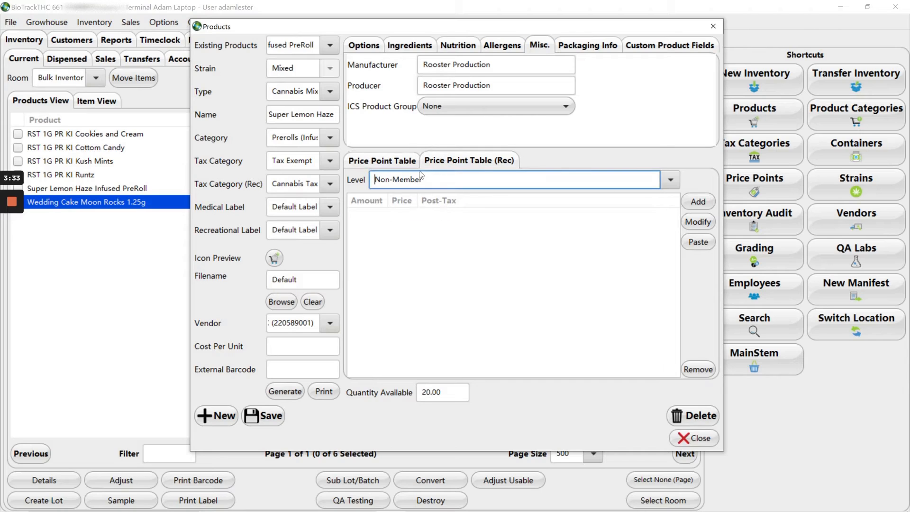
pyautogui.click(698, 201)
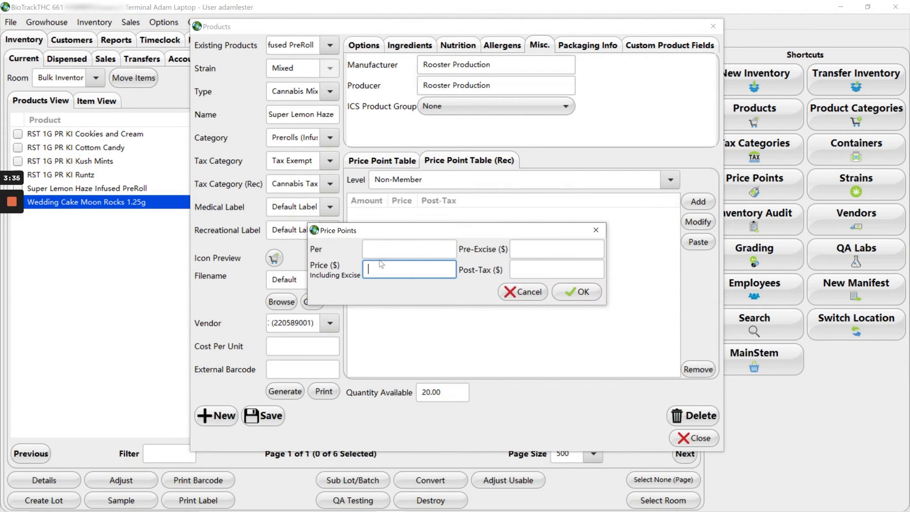
pyautogui.write('1')
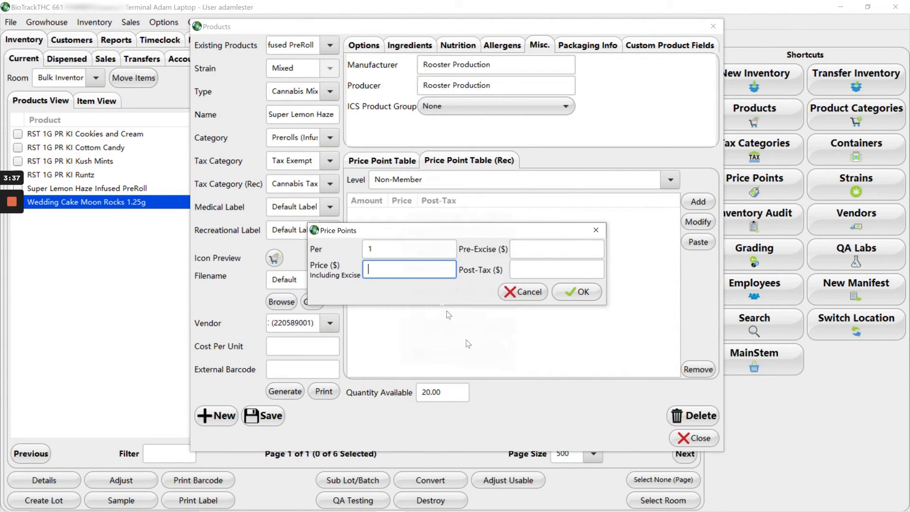
pyautogui.click(409, 269)
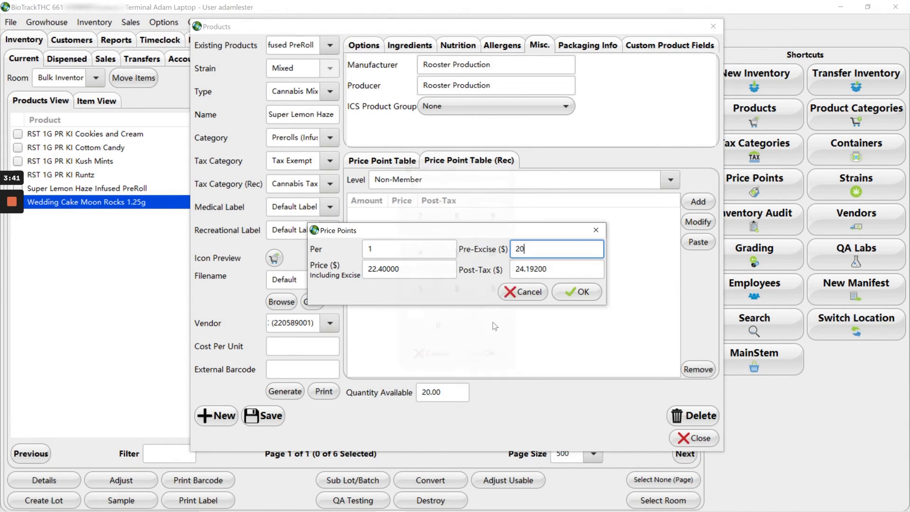
pyautogui.click(556, 249)
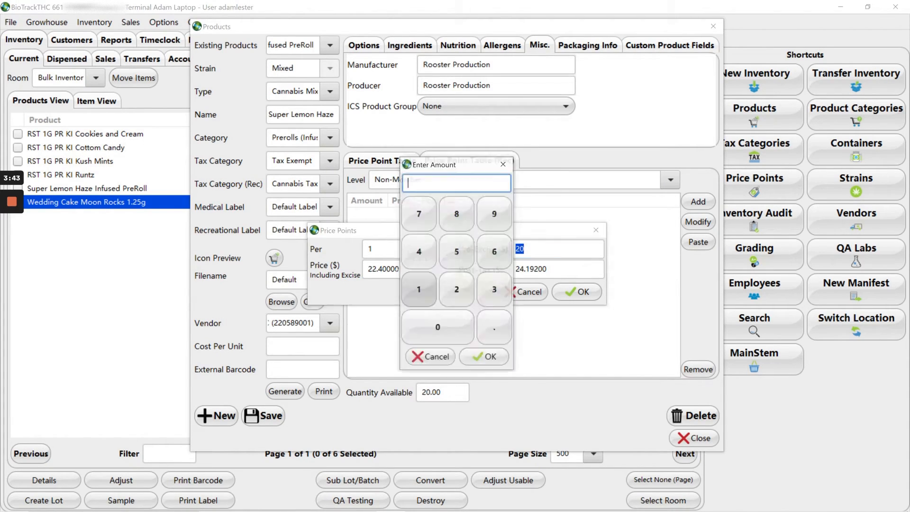
pyautogui.click(484, 356)
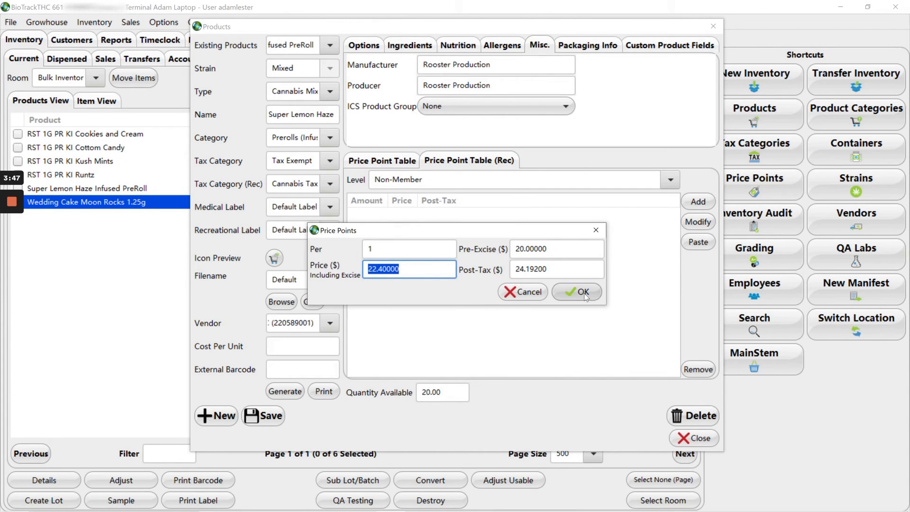
pyautogui.click(577, 291)
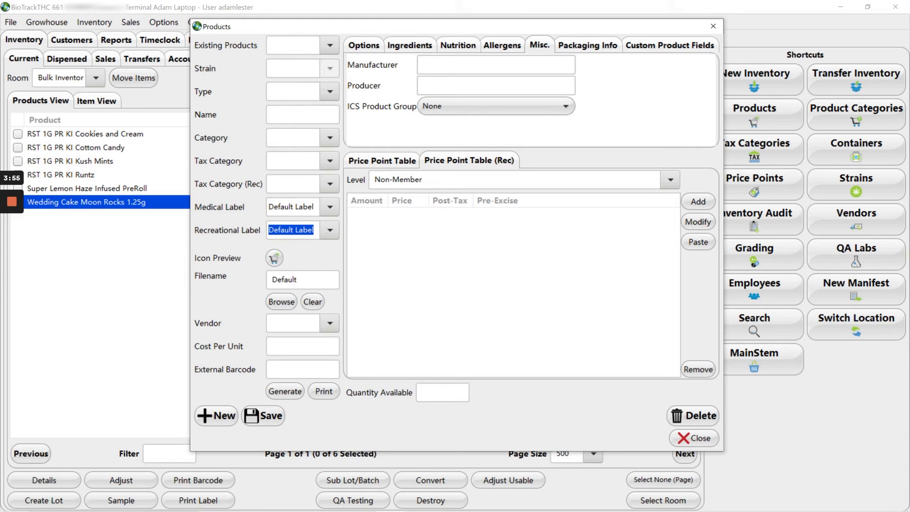
# Load the Wedding Cake Moon Rocks 1.25g template by searching 'wed'.
pyautogui.click(297, 46)
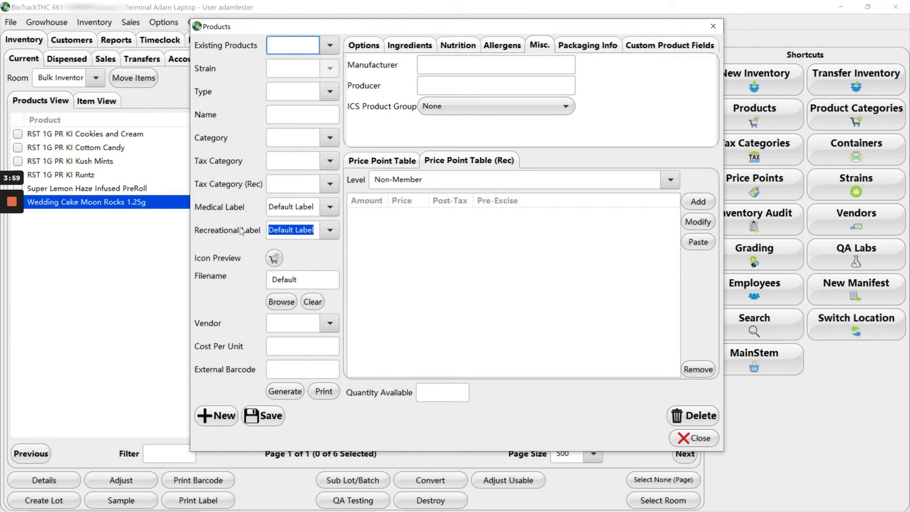
pyautogui.write('wed')
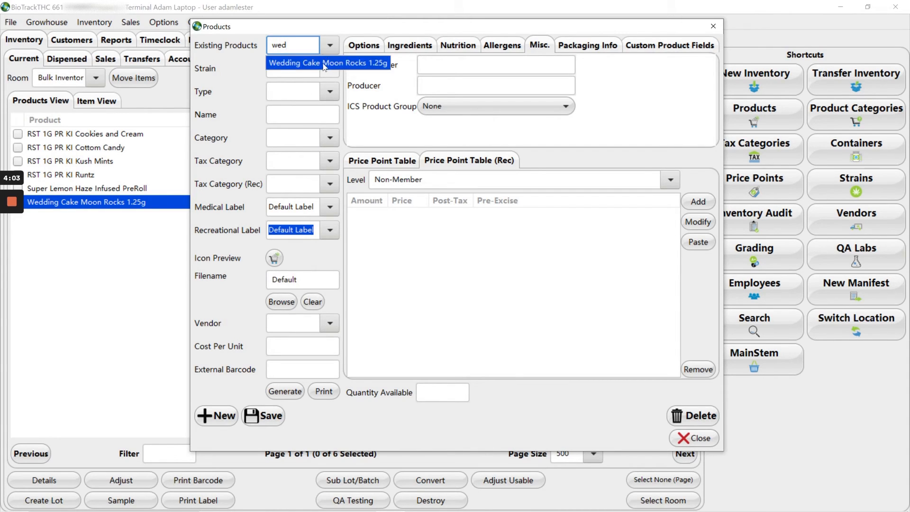
pyautogui.click(327, 63)
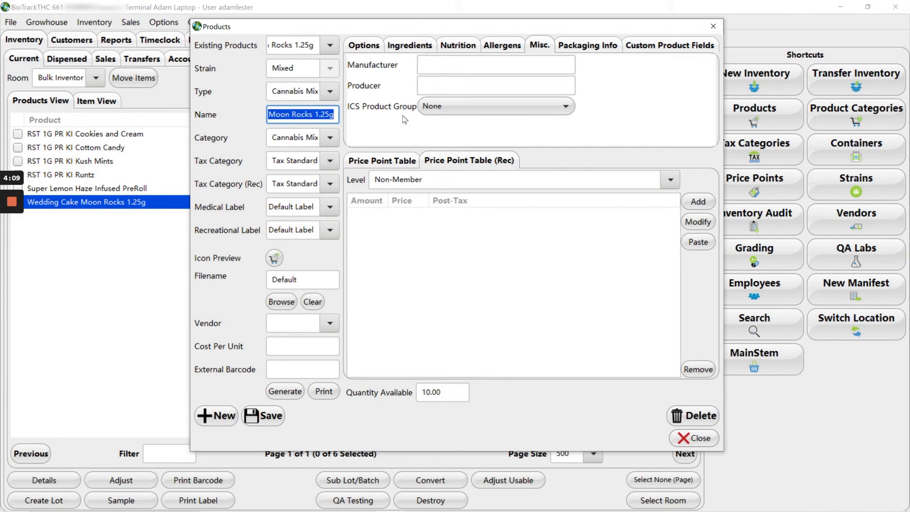
# Retype the product name in RST house format with the 1.25G size.
pyautogui.write('RST 1')
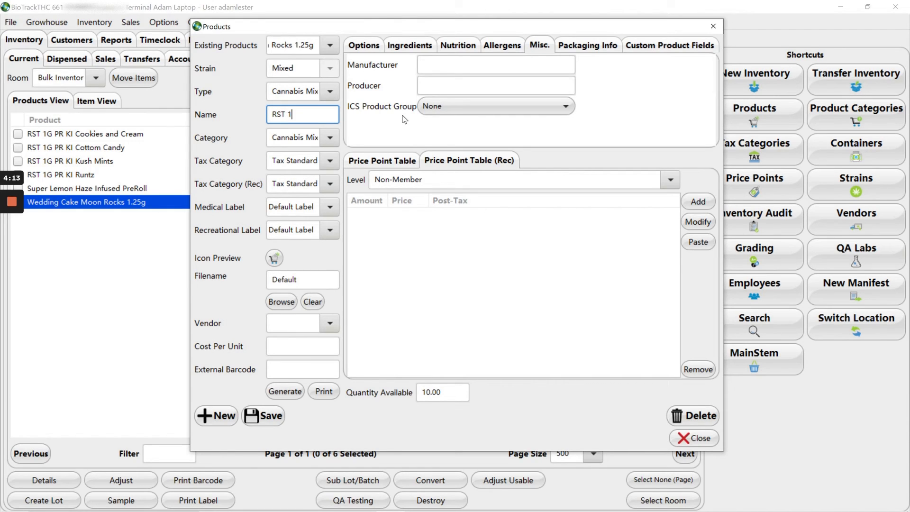
pyautogui.write('.25')
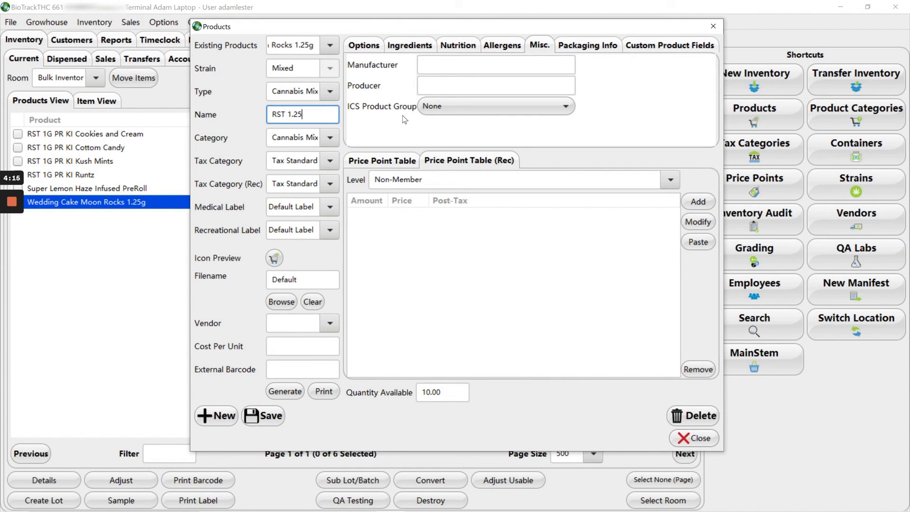
pyautogui.write('G')
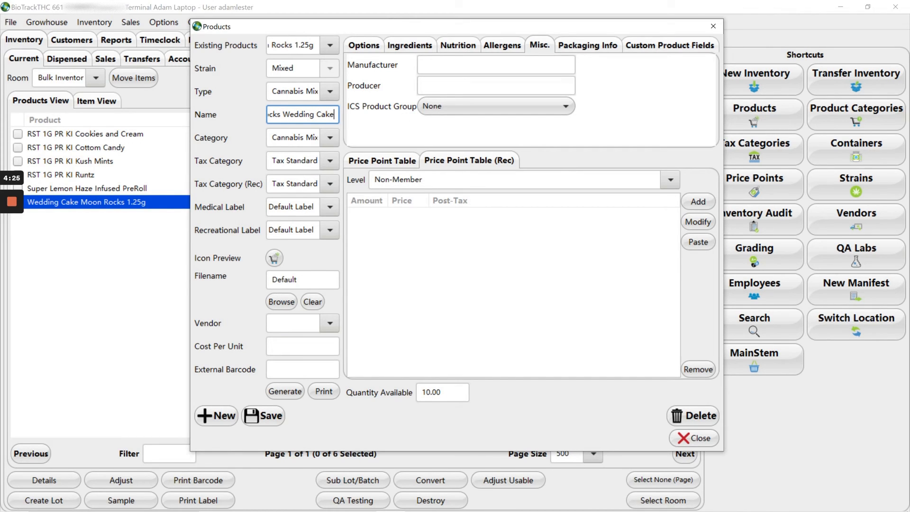
# Set the category to Flower (Infused) and recreational tax to Cannabis Tax.
pyautogui.click(329, 137)
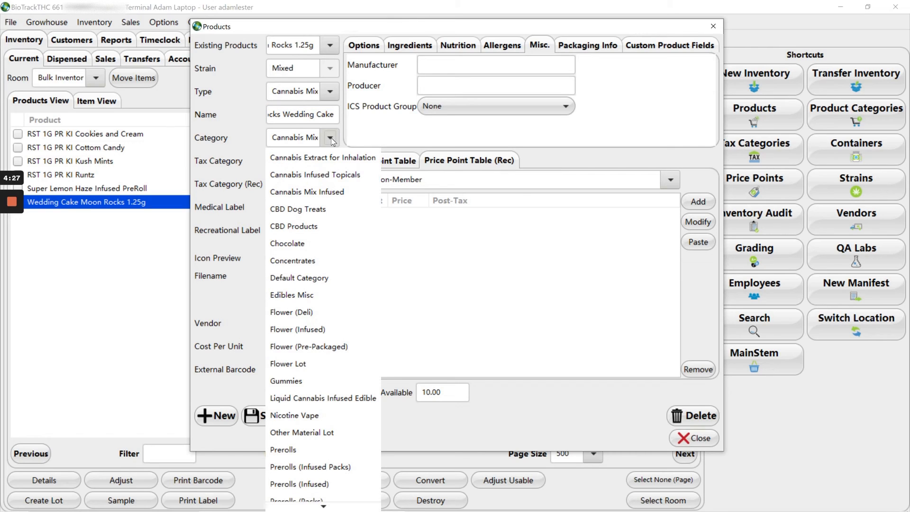
pyautogui.moveTo(317, 256)
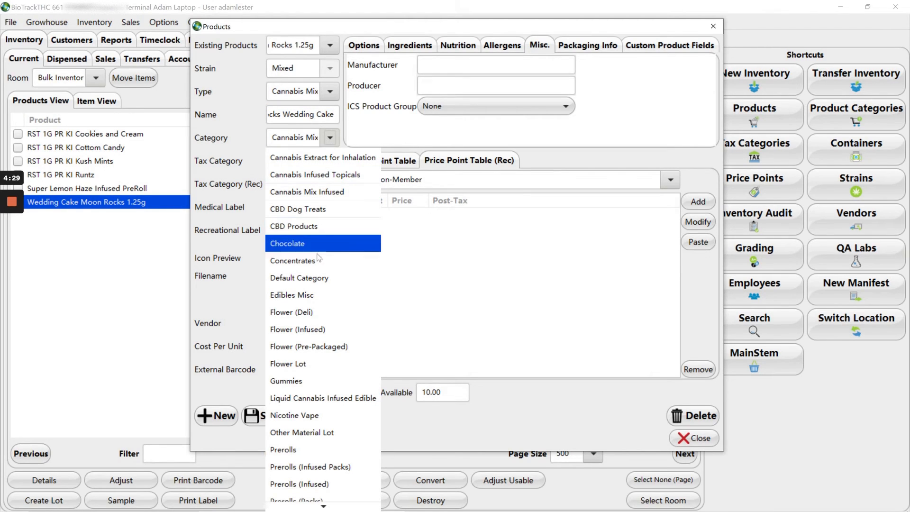
pyautogui.moveTo(323, 330)
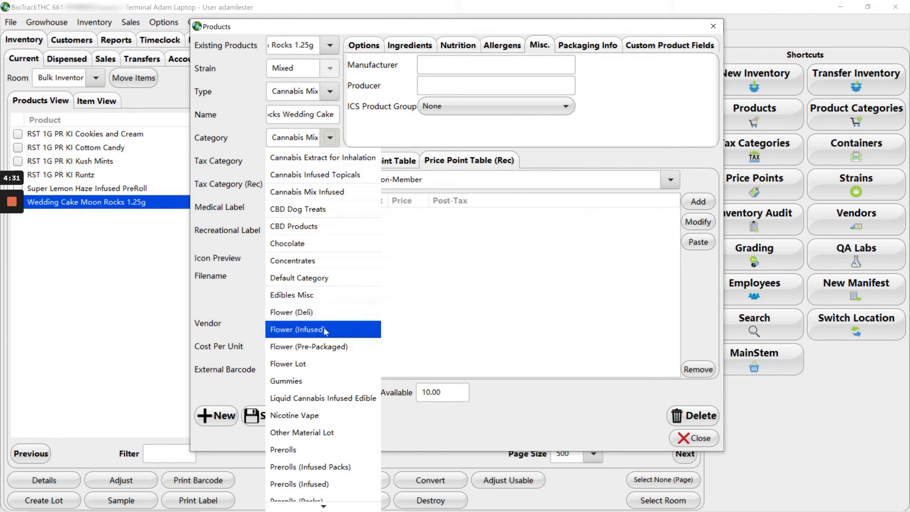
pyautogui.click(298, 330)
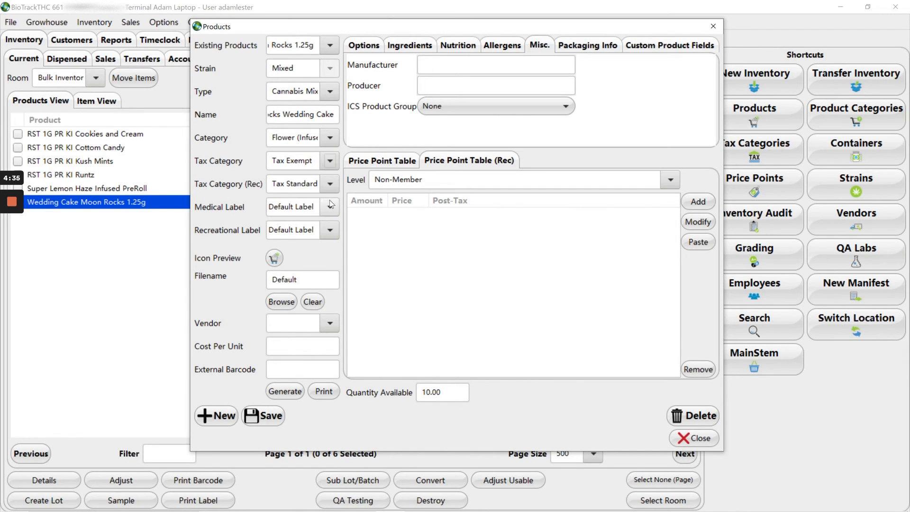
pyautogui.click(330, 184)
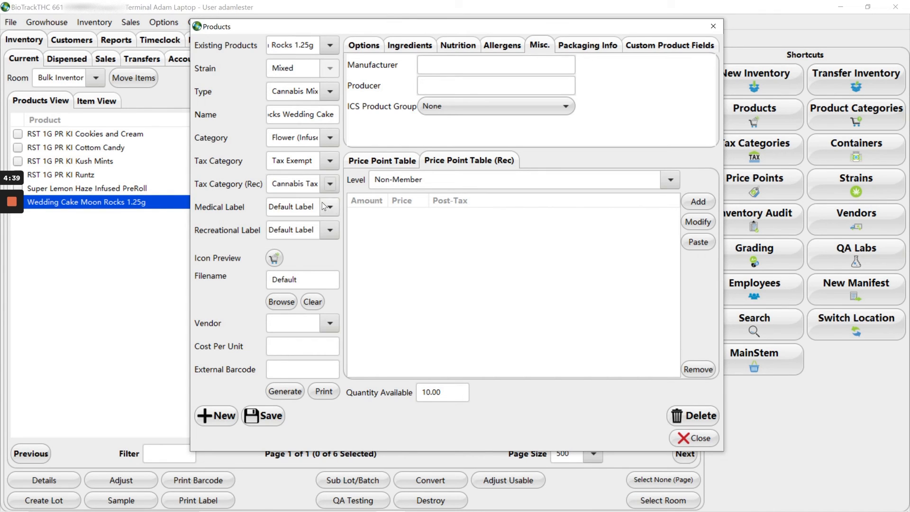
# Set the vendor to Rooster Production LLC.
pyautogui.click(293, 323)
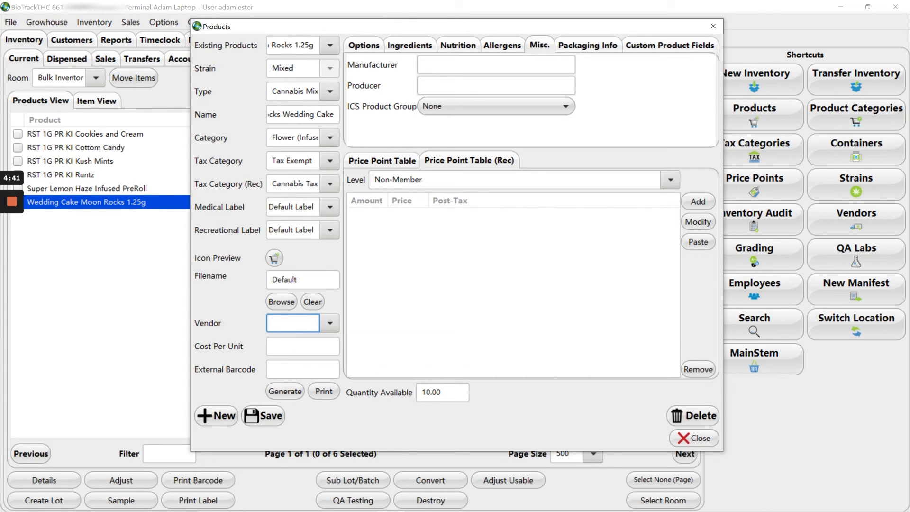
pyautogui.write('ro')
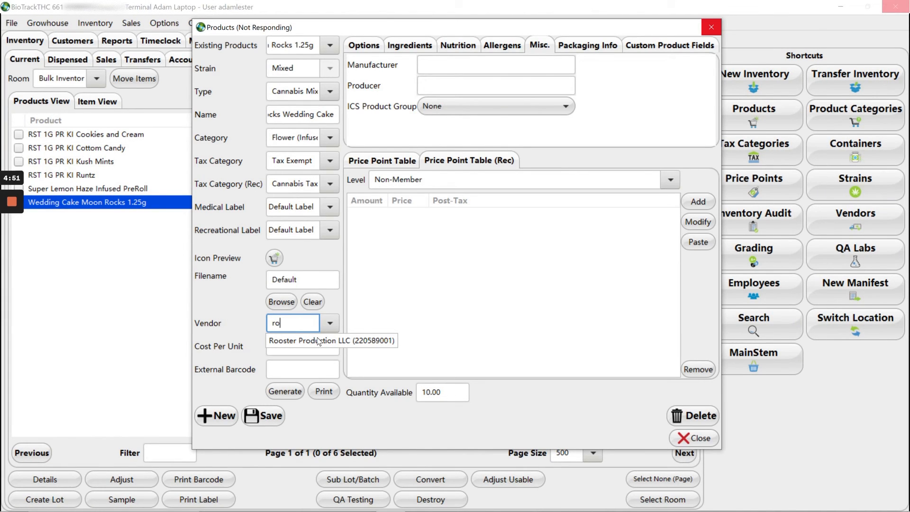
pyautogui.click(330, 341)
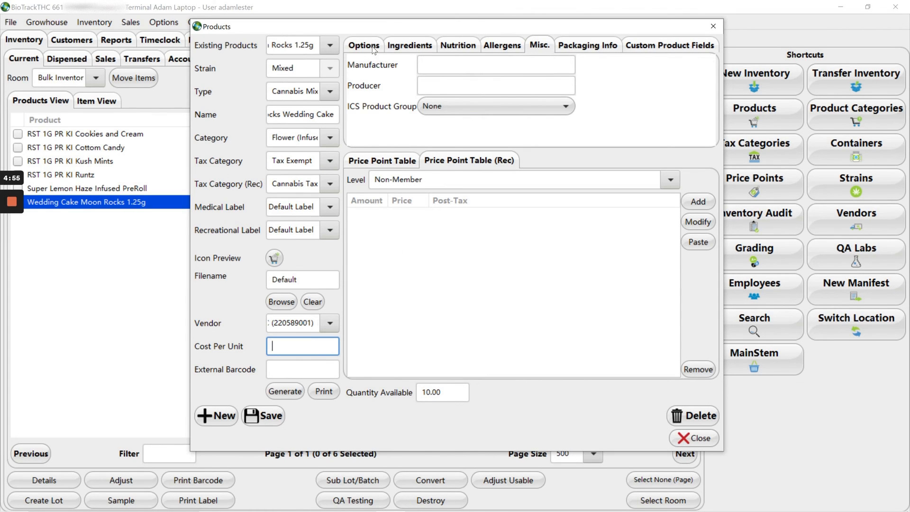
# Enter a usable amount of 1.25 g on the Options tab.
pyautogui.click(363, 45)
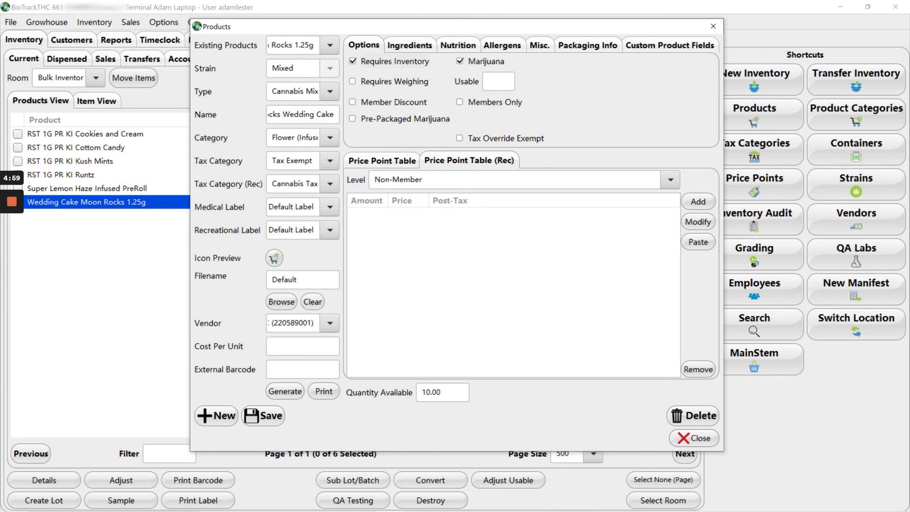
pyautogui.click(698, 201)
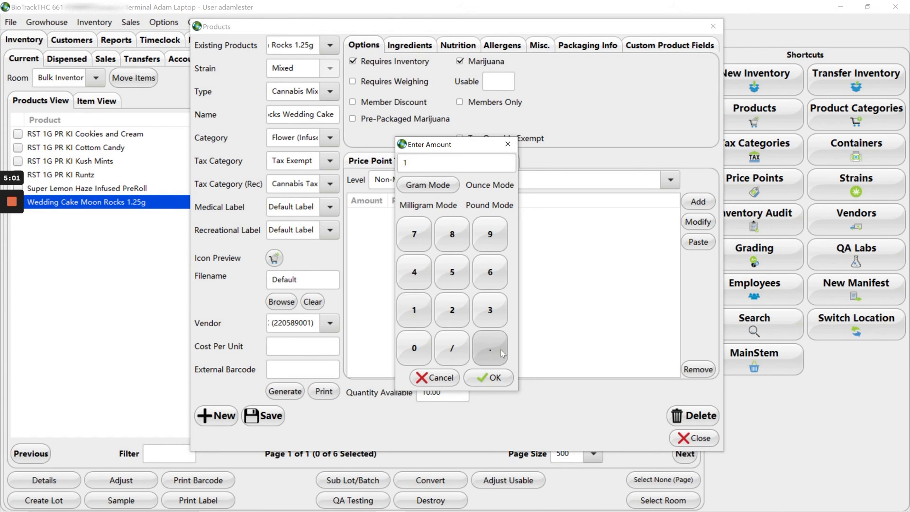
pyautogui.click(488, 377)
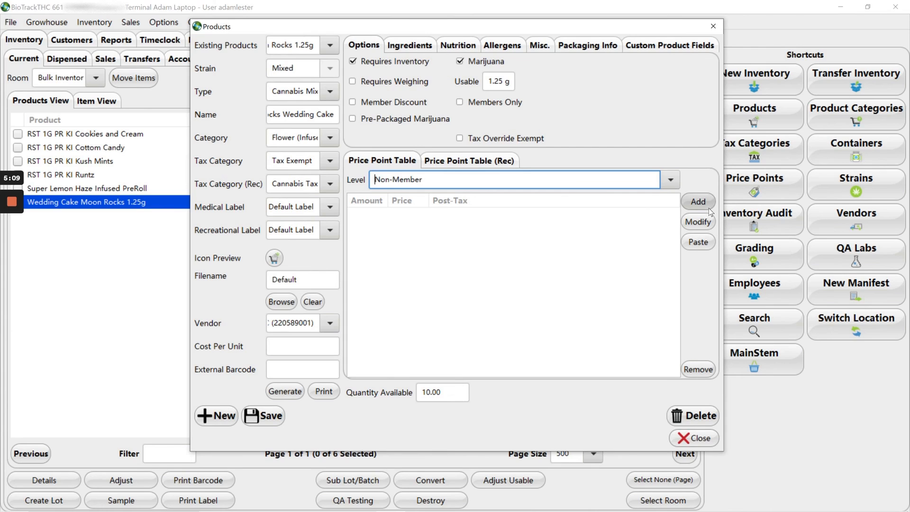
# Add a 1-unit $35 pre-excise price point, dismiss the weight warning, and save.
pyautogui.click(697, 202)
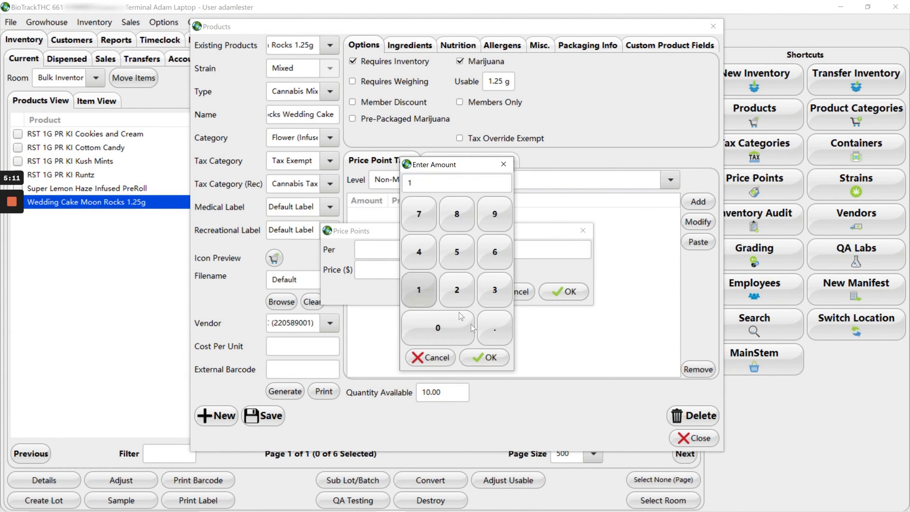
pyautogui.click(494, 290)
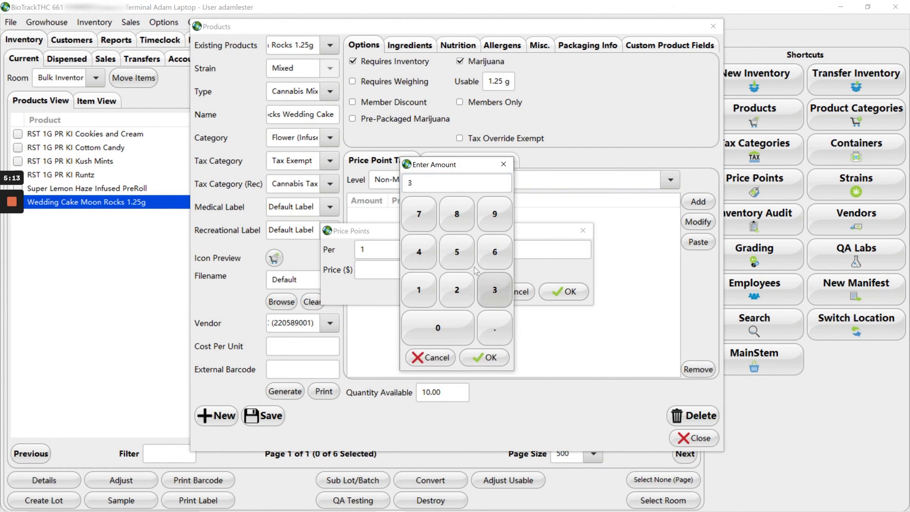
pyautogui.click(485, 357)
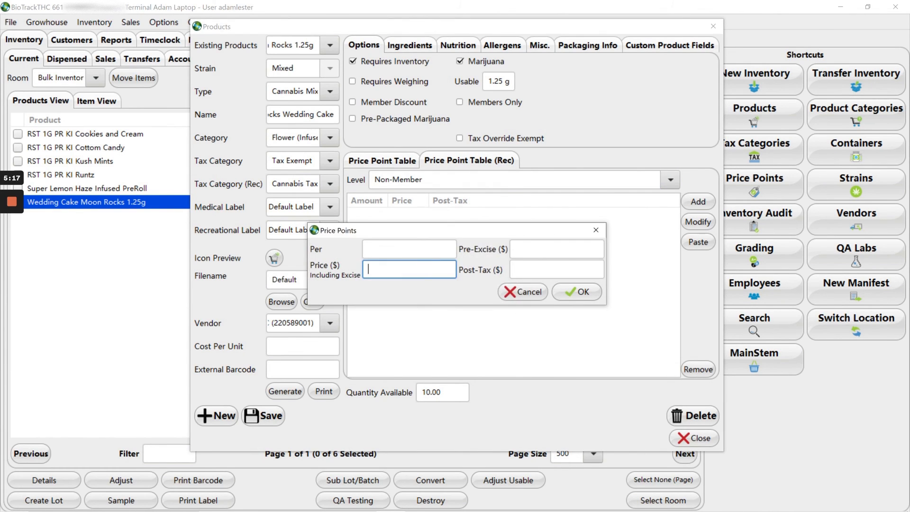
pyautogui.click(409, 269)
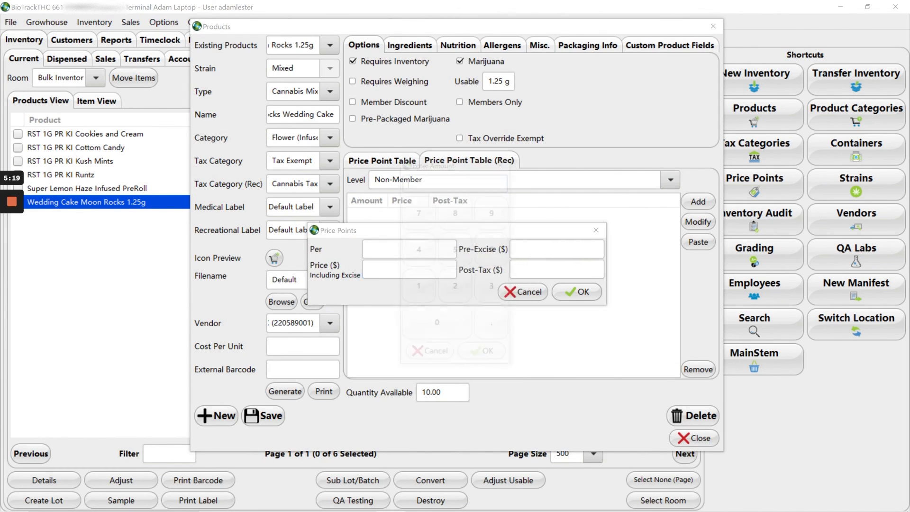
pyautogui.write('35')
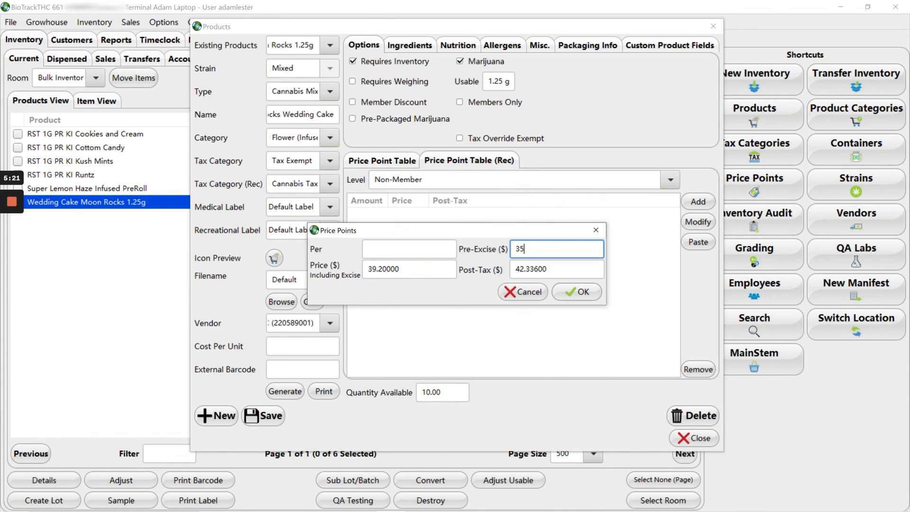
pyautogui.click(583, 291)
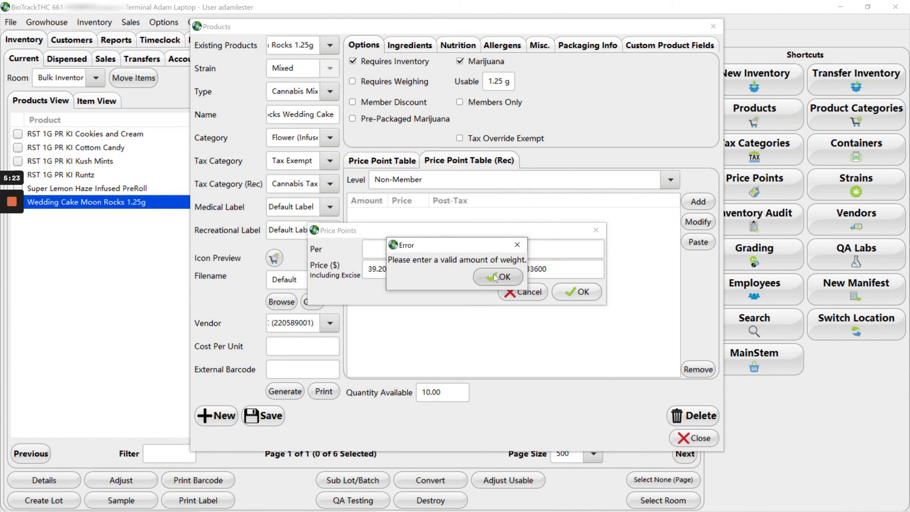
pyautogui.click(498, 277)
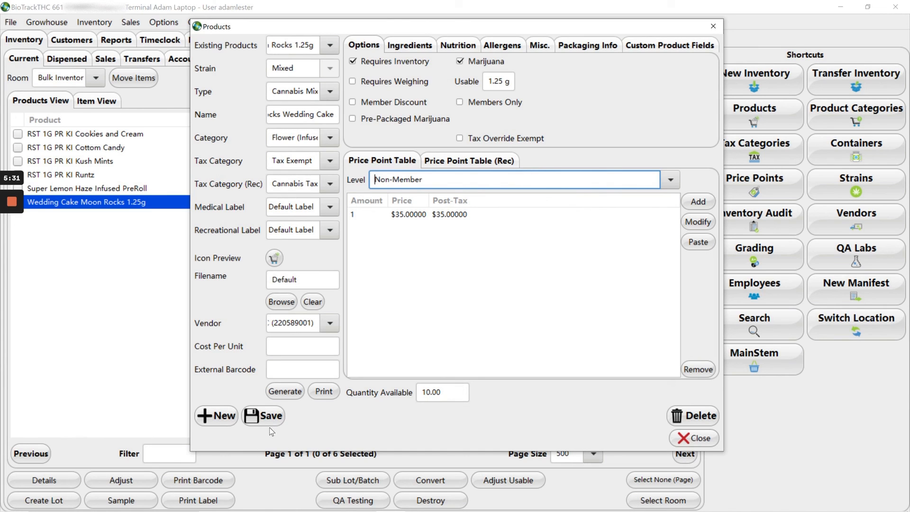
pyautogui.click(265, 415)
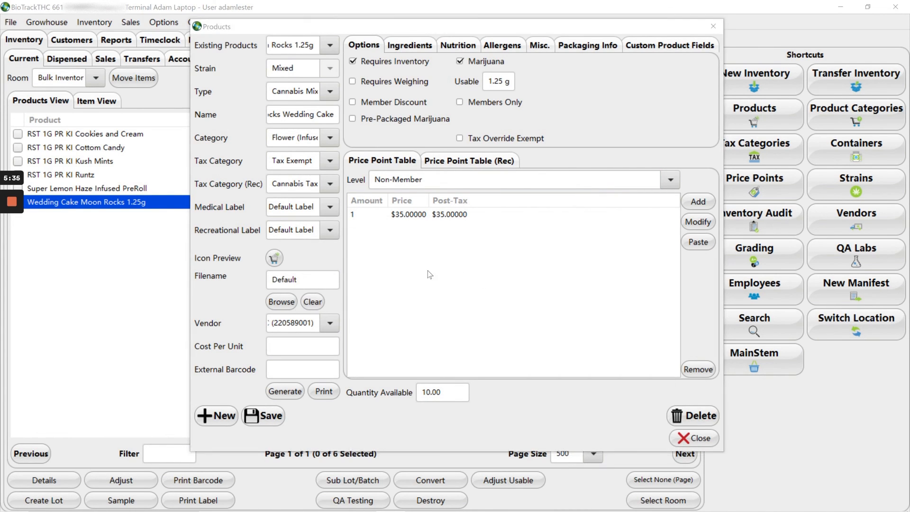
# Clear the product setup form for the next template.
pyautogui.click(216, 416)
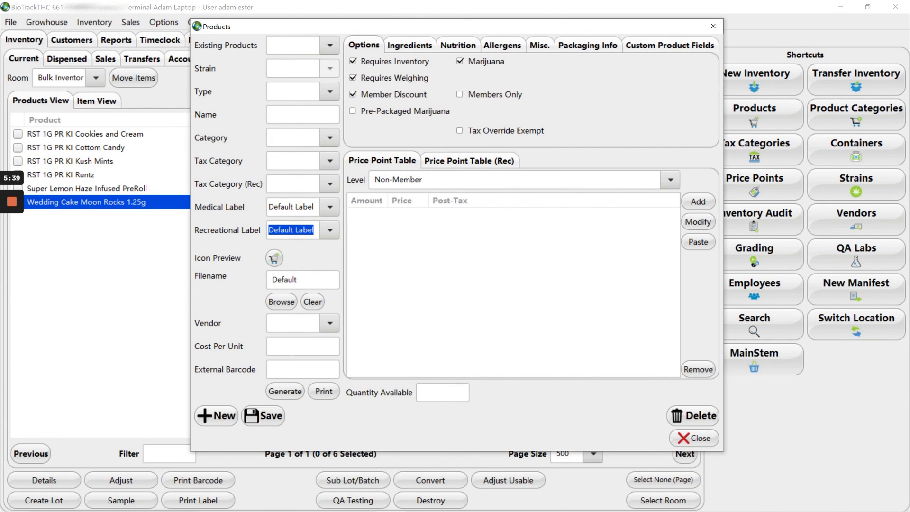
pyautogui.moveTo(477, 240)
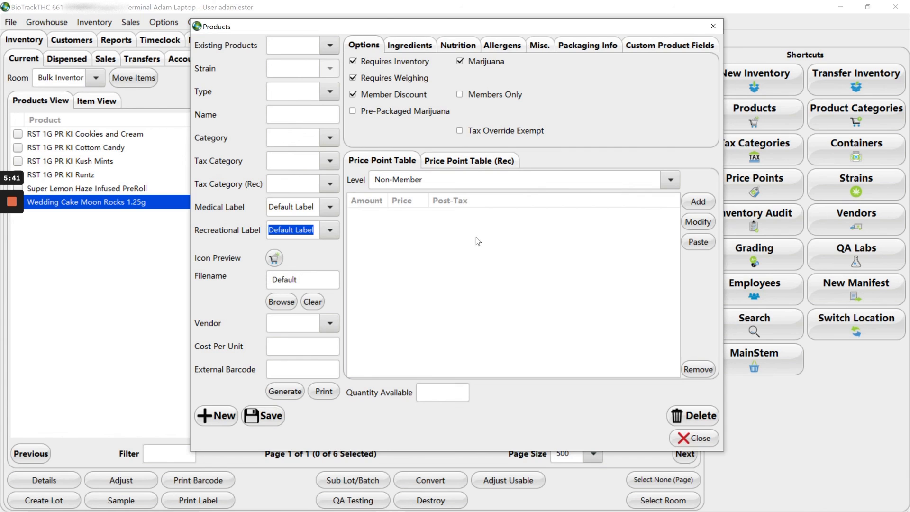